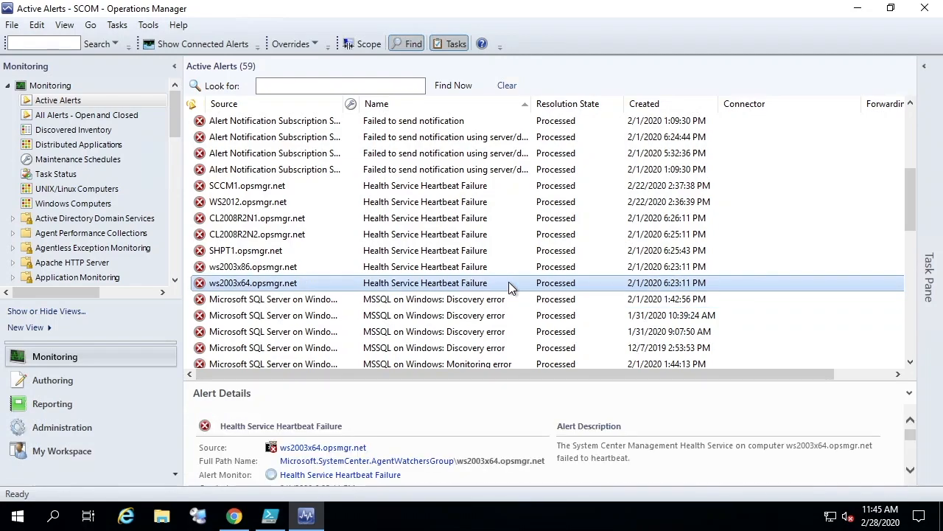
mouse_move(419, 481)
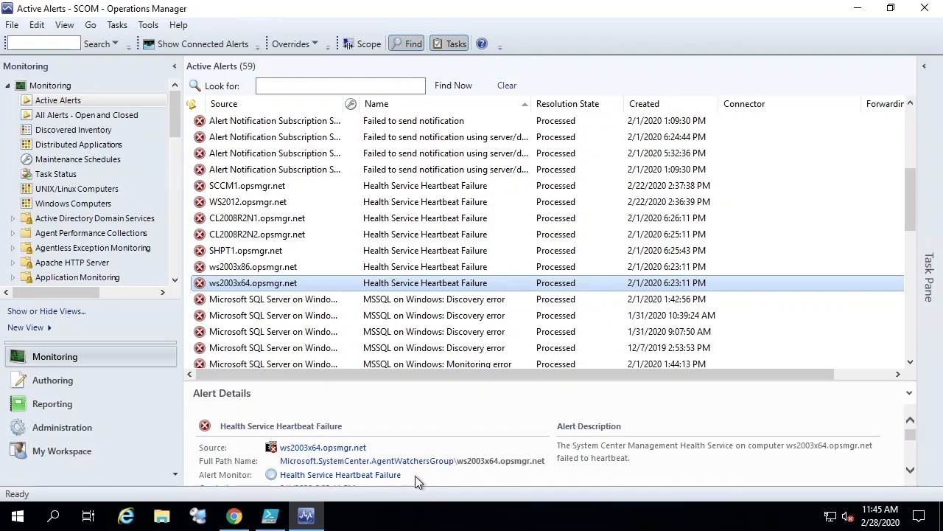
mouse_move(415, 480)
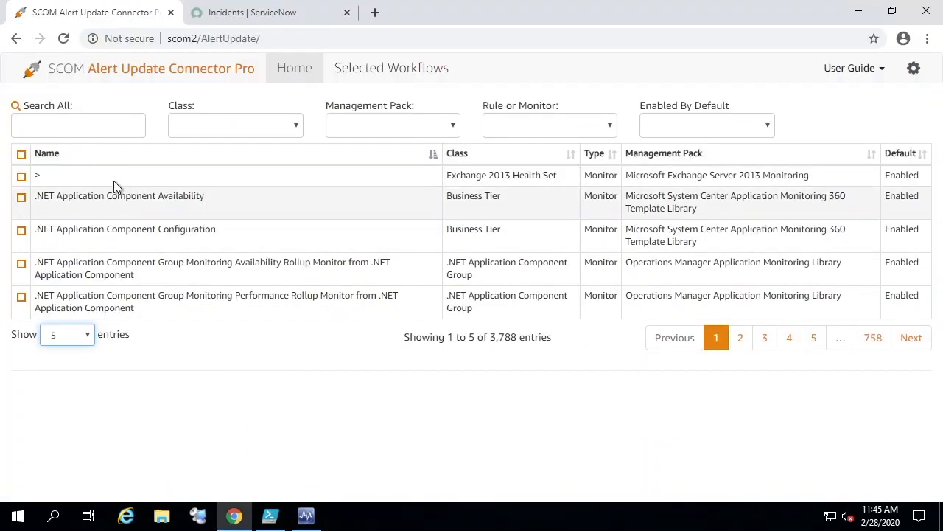
Step: Search all workflows for 'Service Heartbeat Failure' and tick the Health Service Heartbeat Failure monitor
click(78, 124)
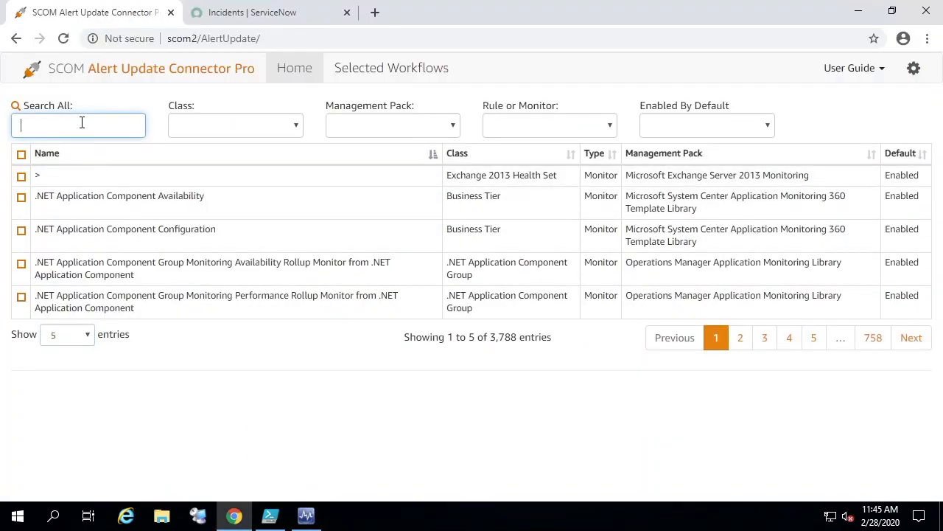
text(Service Heartbeat Failure)
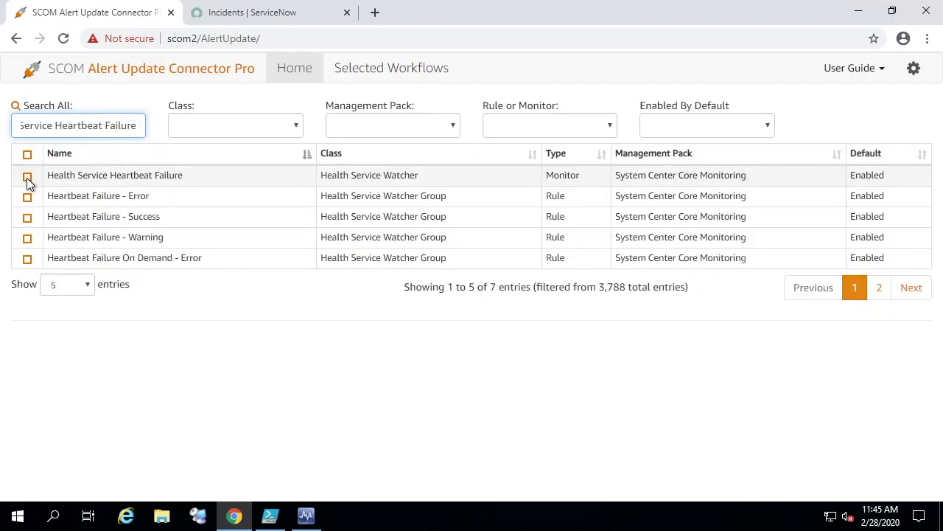
click(26, 174)
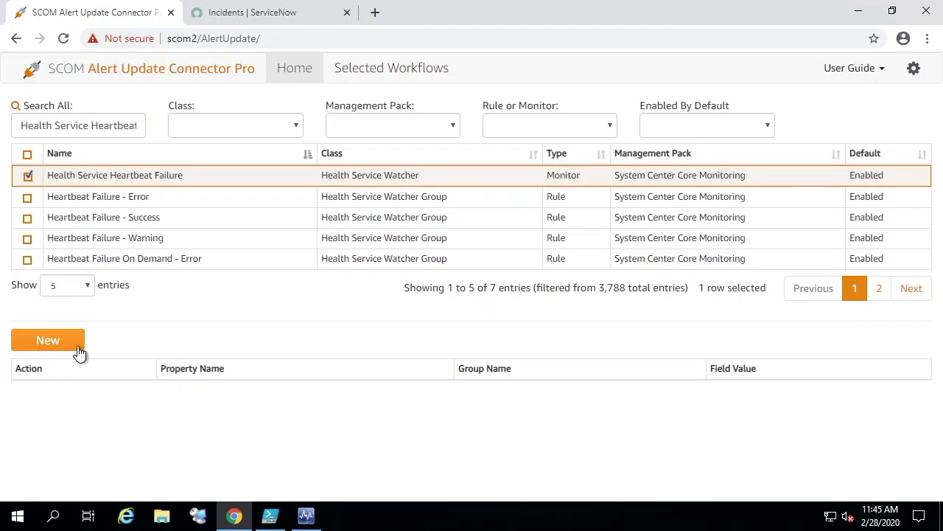
Step: Create a workflow setting Resolution State to SendToConnector for the OpsMgr - DBA Team Group
click(47, 339)
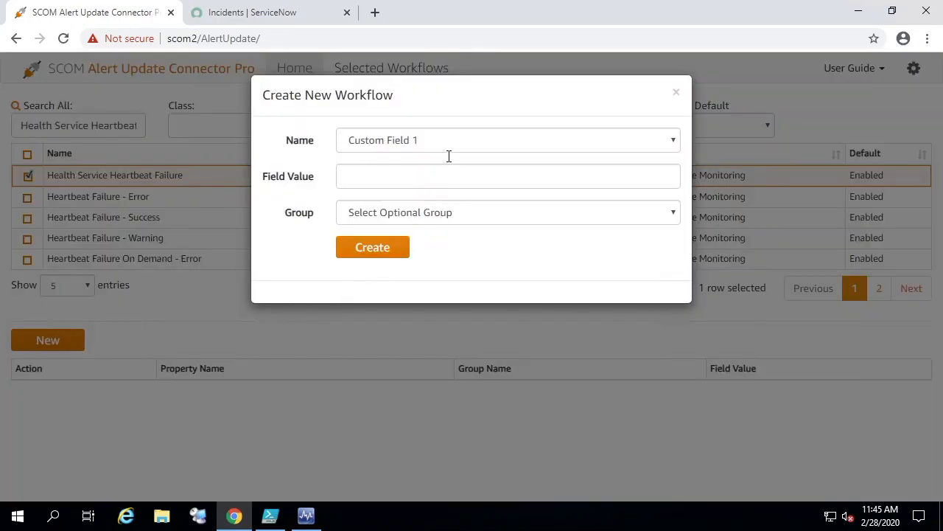
click(507, 140)
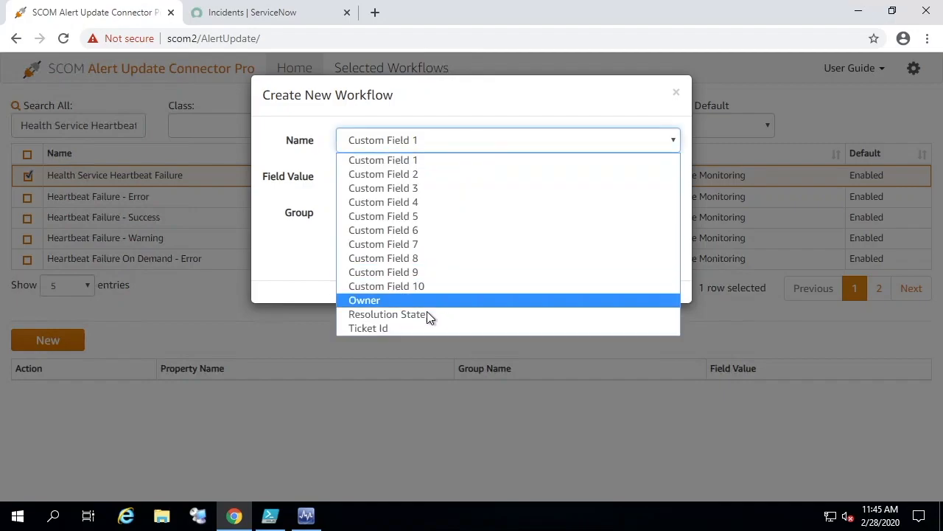
click(386, 314)
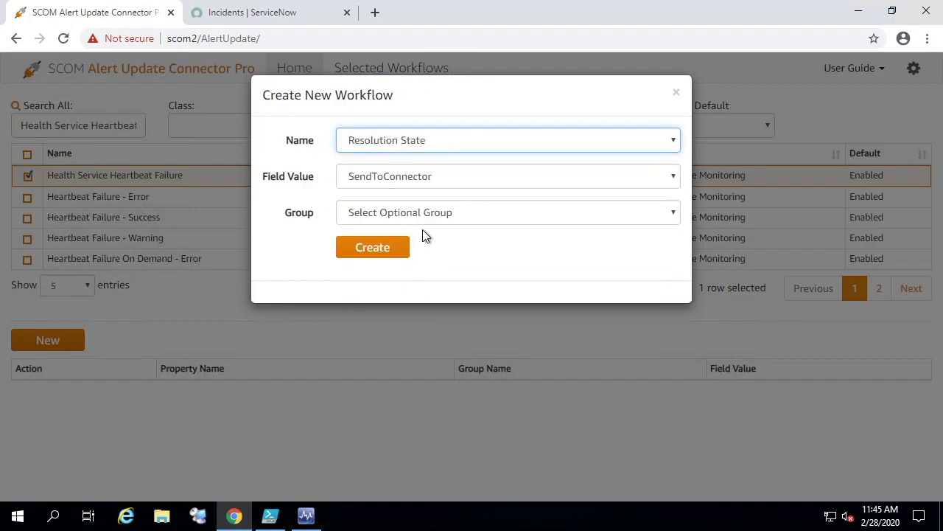
mouse_move(436, 221)
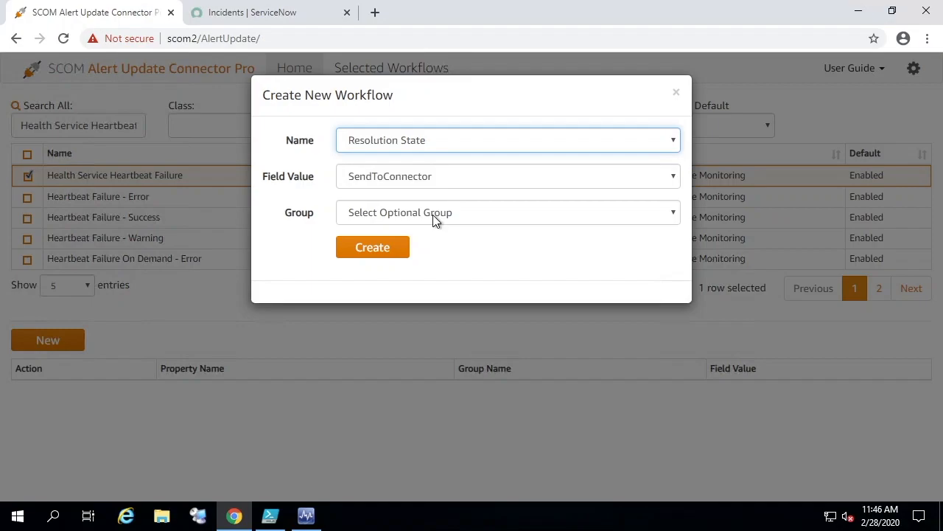
click(507, 213)
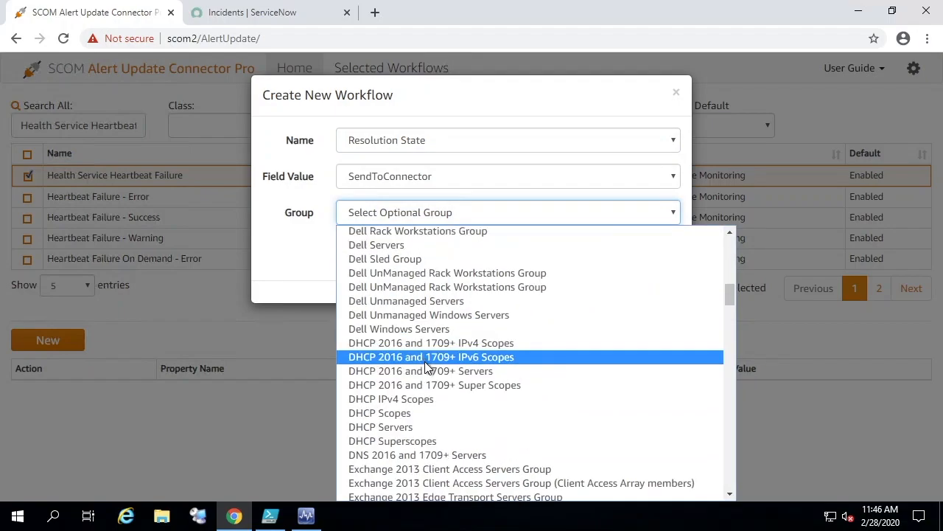
scroll(down, 3)
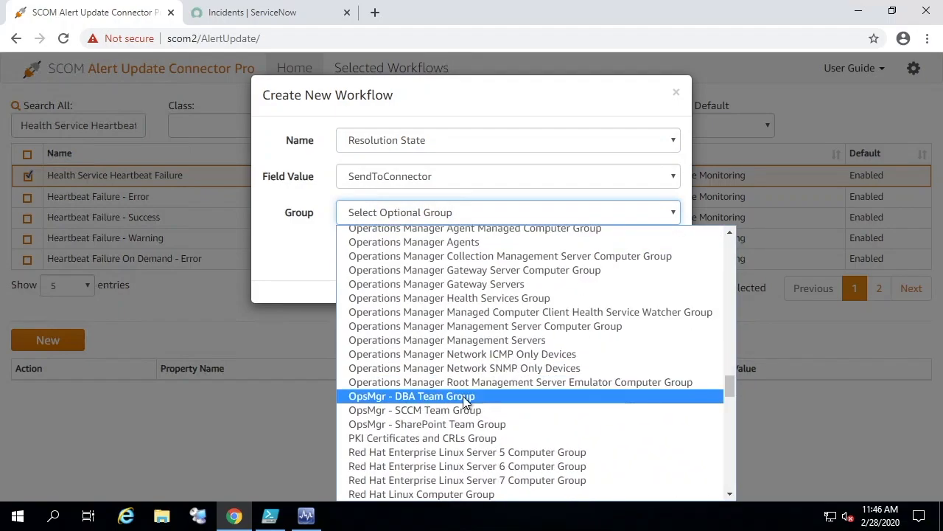
click(411, 395)
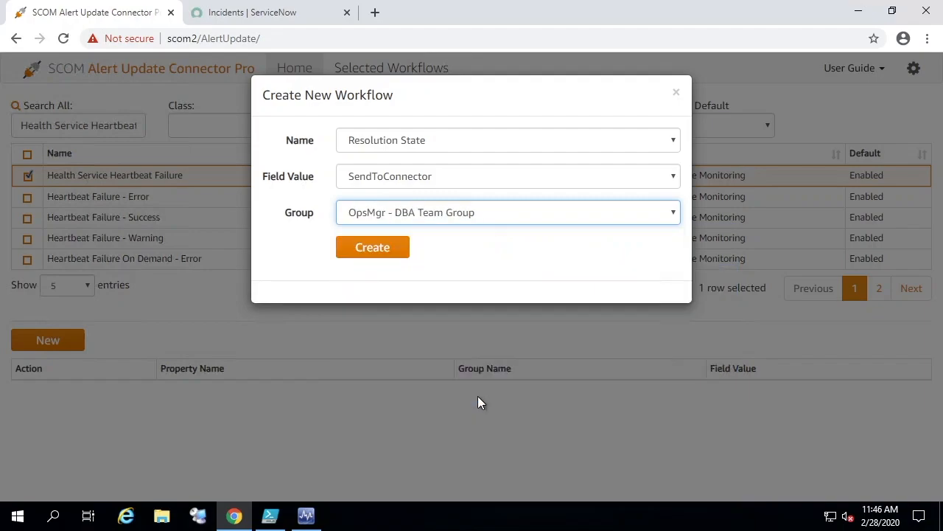
click(371, 248)
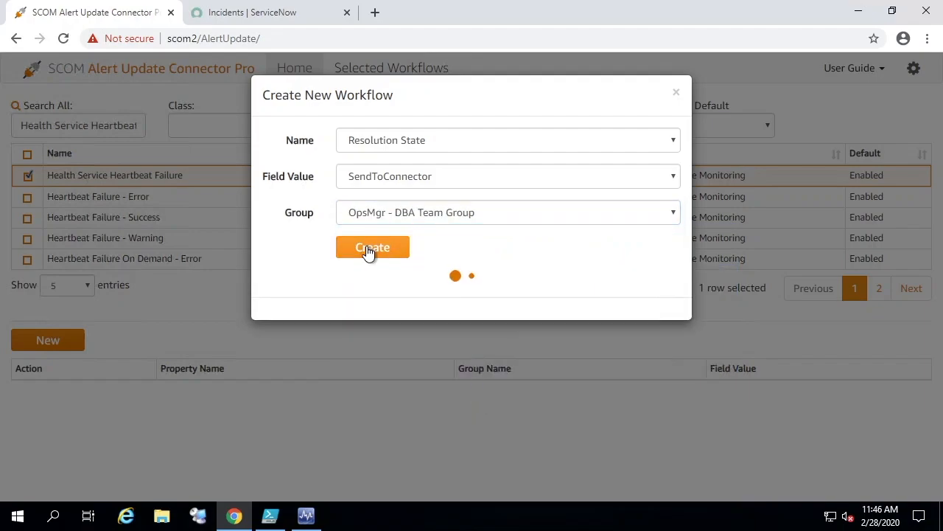
click(371, 247)
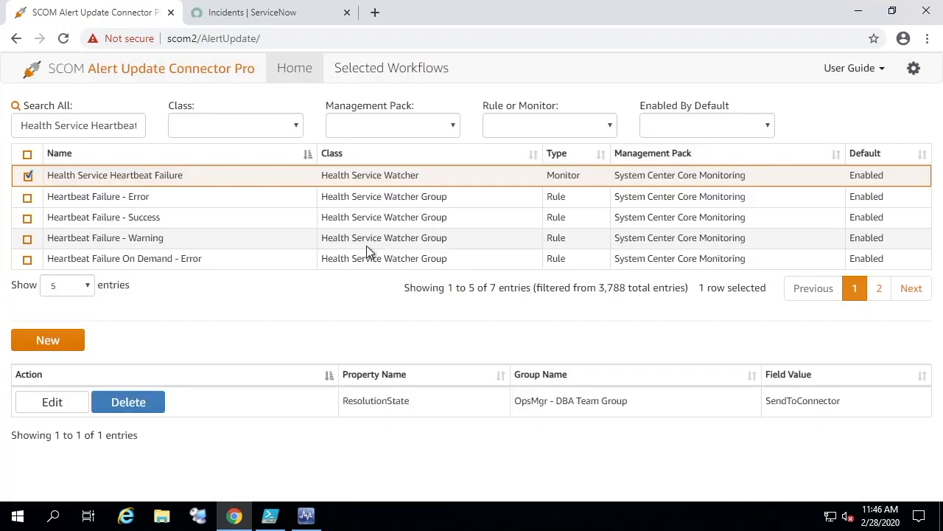
Step: Begin a second workflow with Custom Field 5 and the OpsMgr - DBA Team Group selected
click(48, 339)
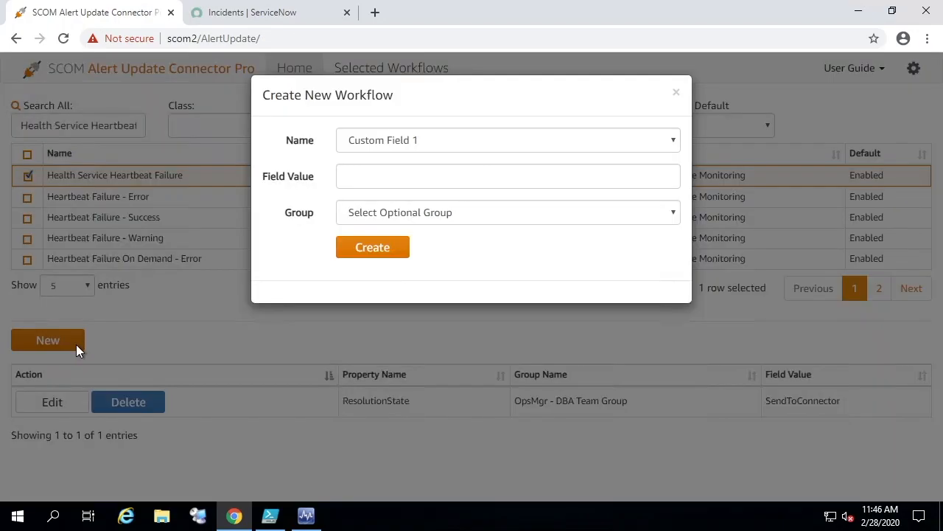
mouse_move(106, 346)
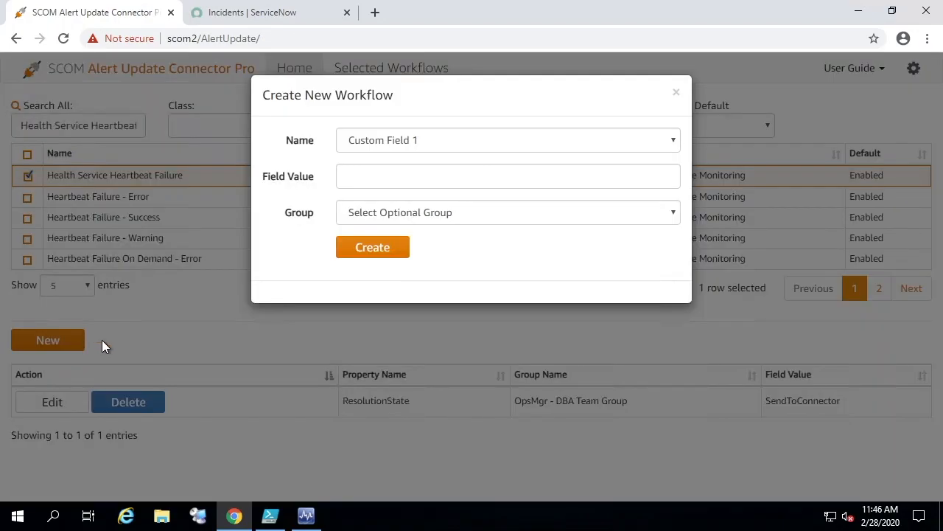
mouse_move(516, 245)
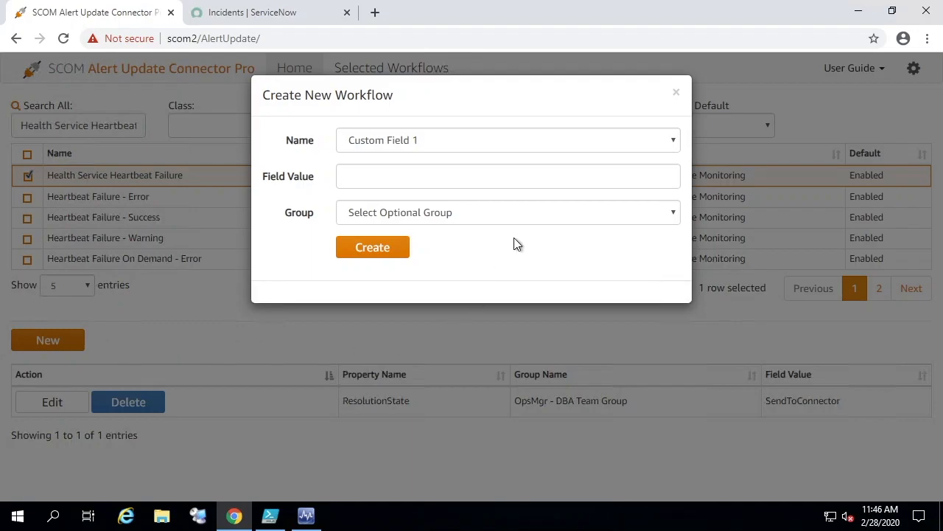
click(507, 140)
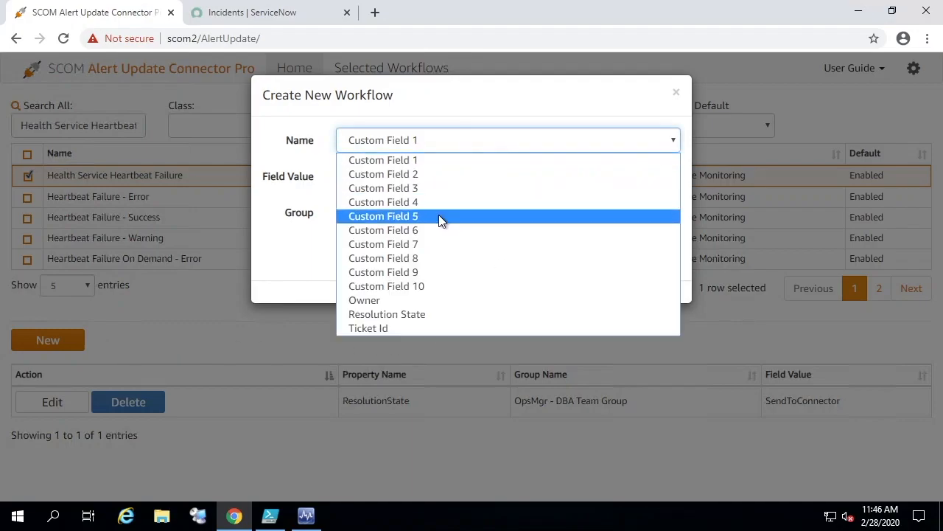
click(383, 215)
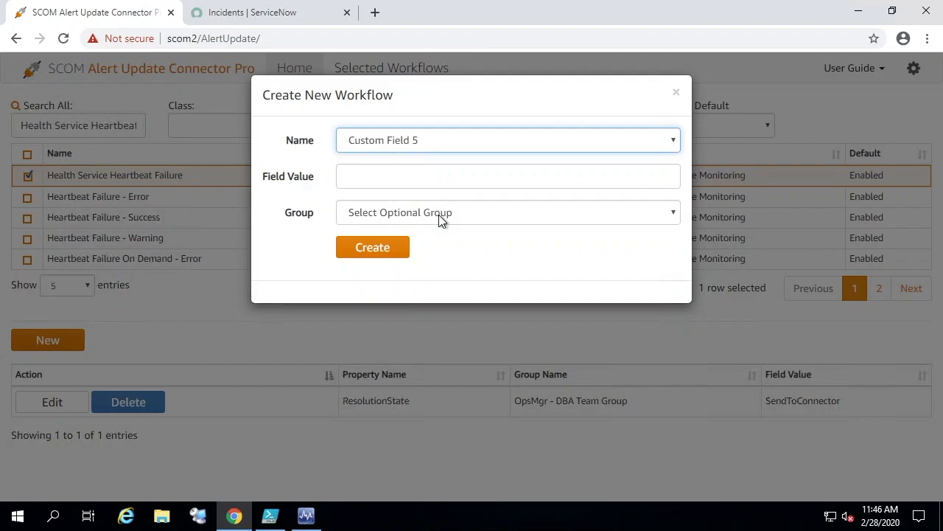
click(507, 212)
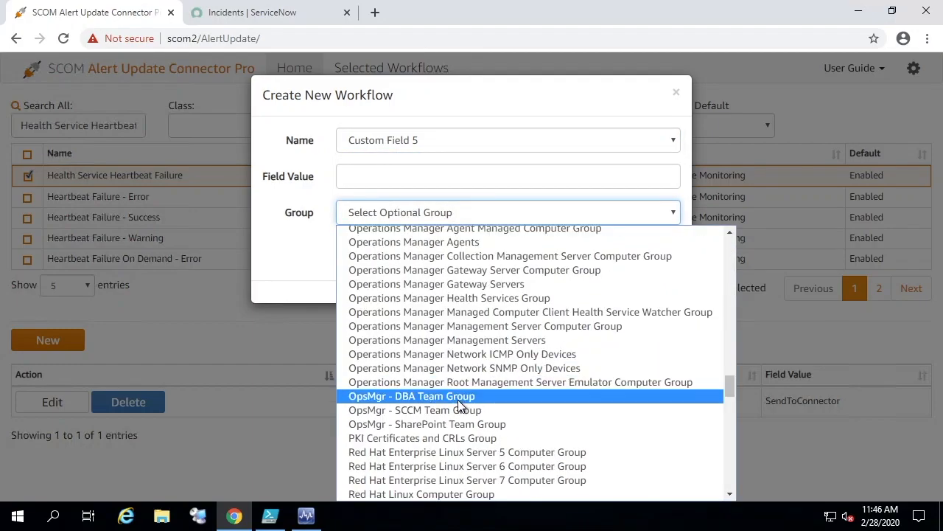
click(412, 395)
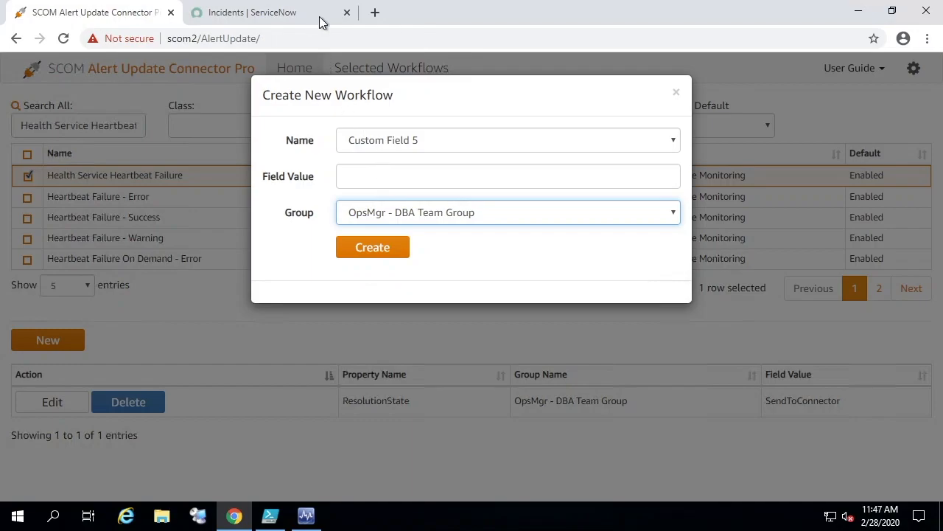
click(254, 11)
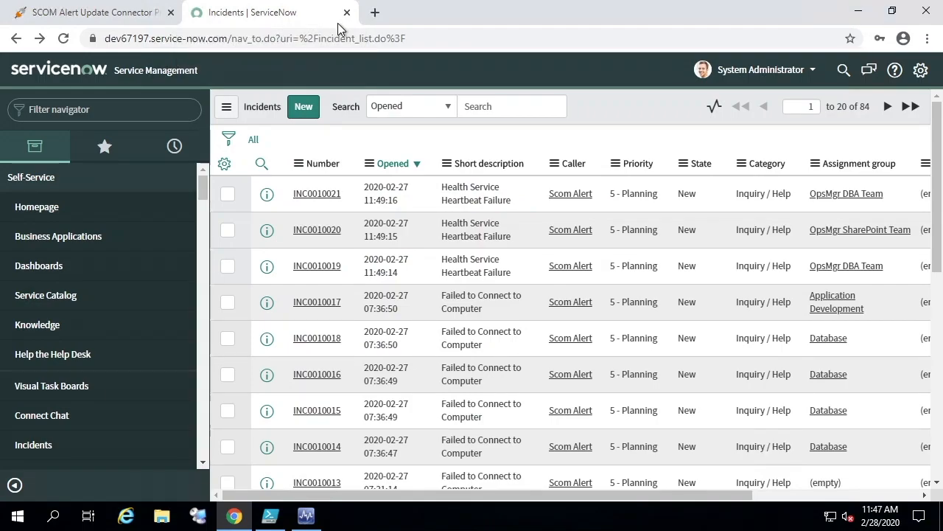
mouse_move(893, 200)
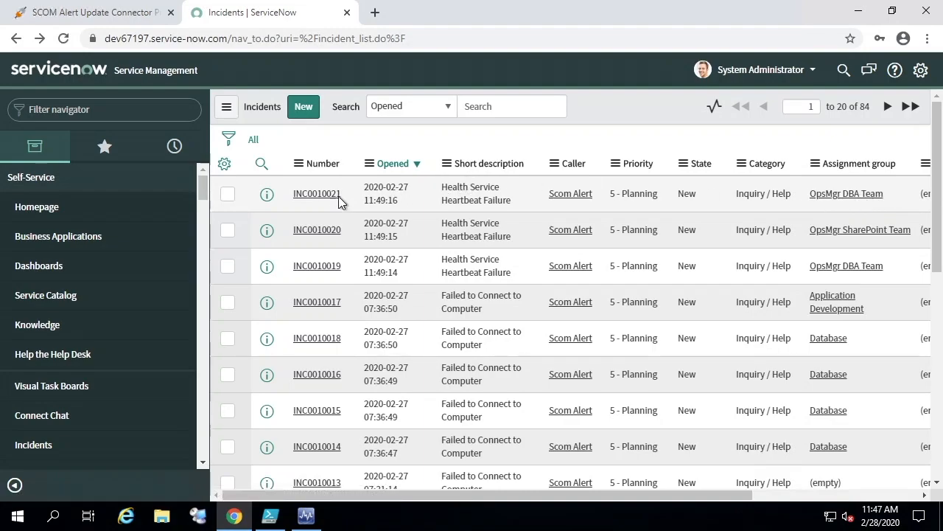
click(317, 193)
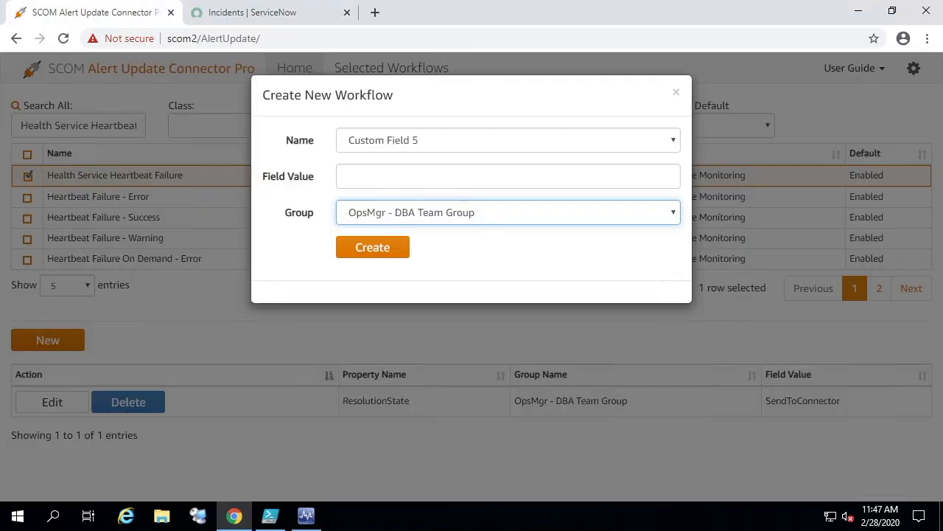
Step: Enter 'OpsMgr DBA Team' as the Custom Field 5 value and create the workflow
click(507, 177)
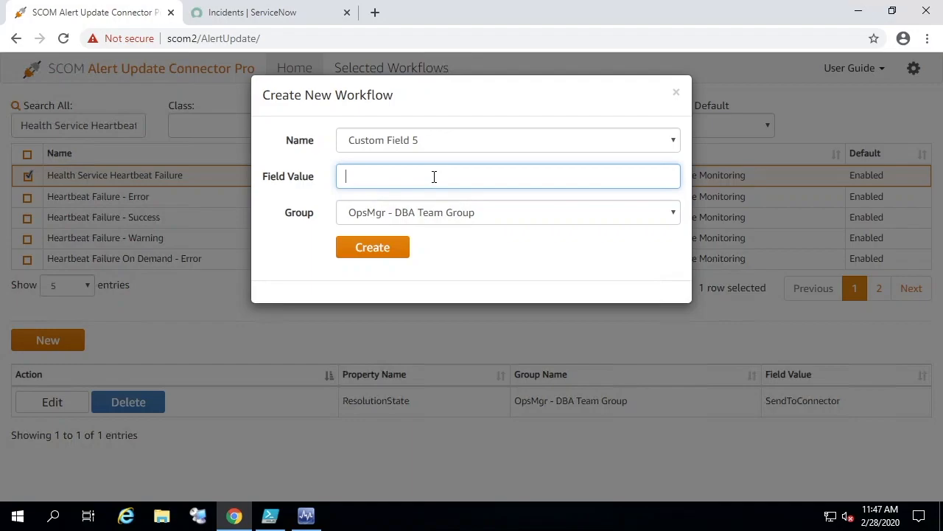
text(OpsMgr DBA Team)
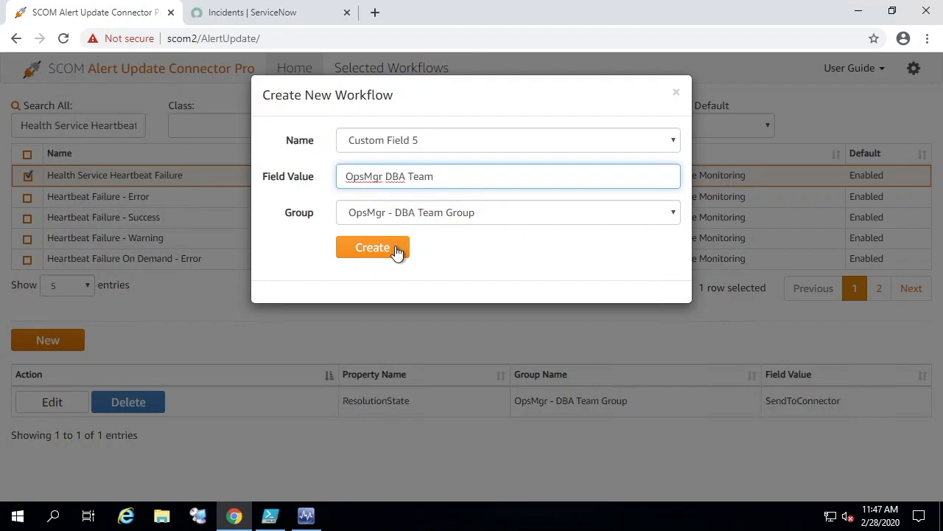
click(372, 247)
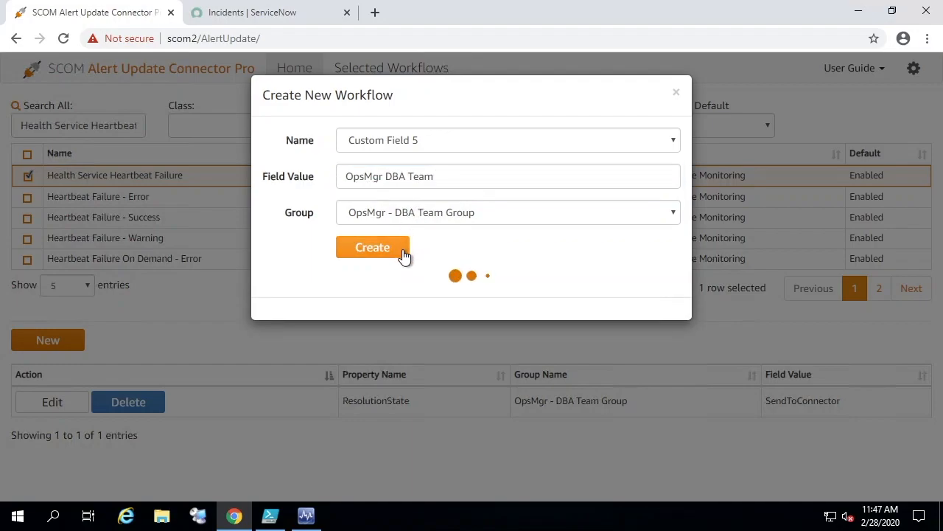
click(372, 248)
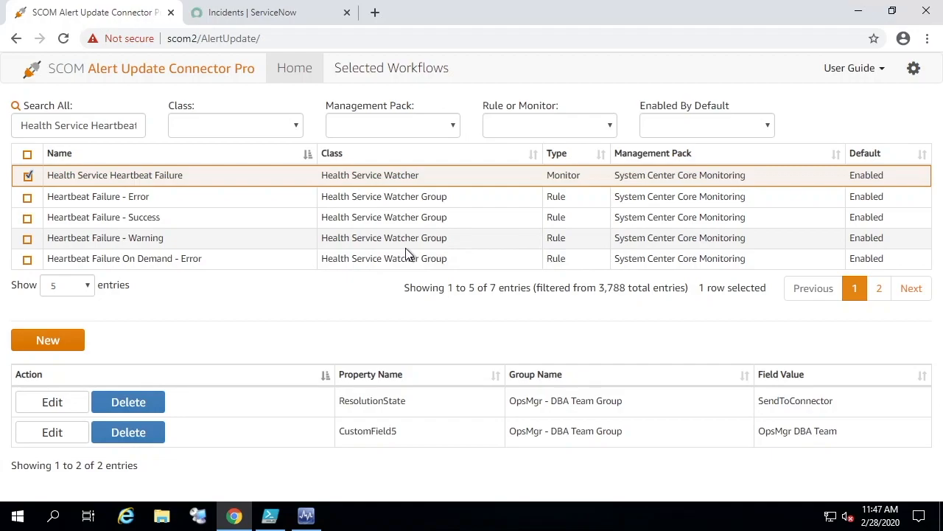
mouse_move(109, 353)
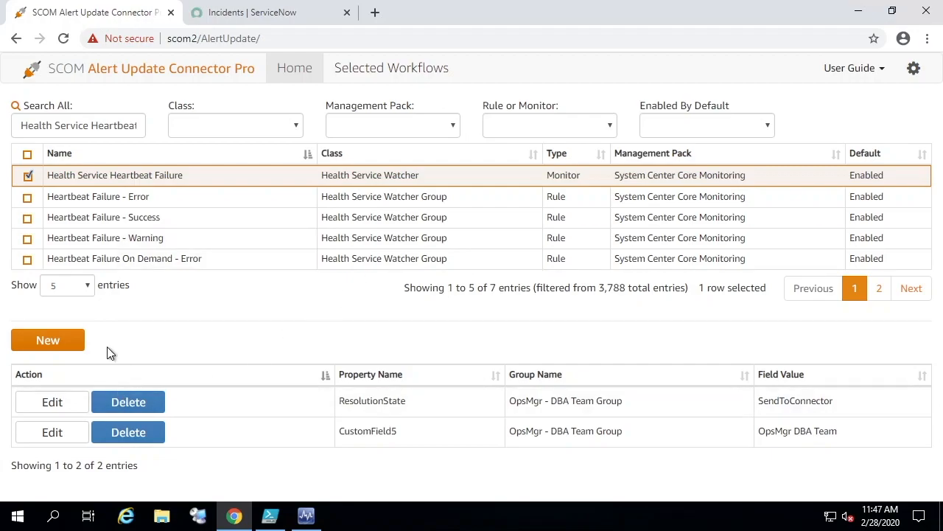
Step: Create a third workflow setting Resolution State to SendToConnector for the OpsMgr - SharePoint Team Group
click(47, 339)
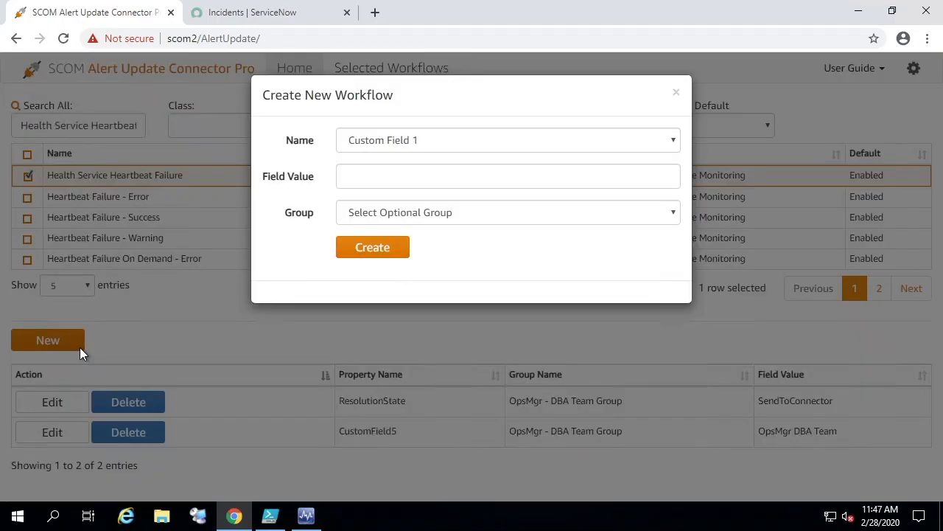
click(507, 138)
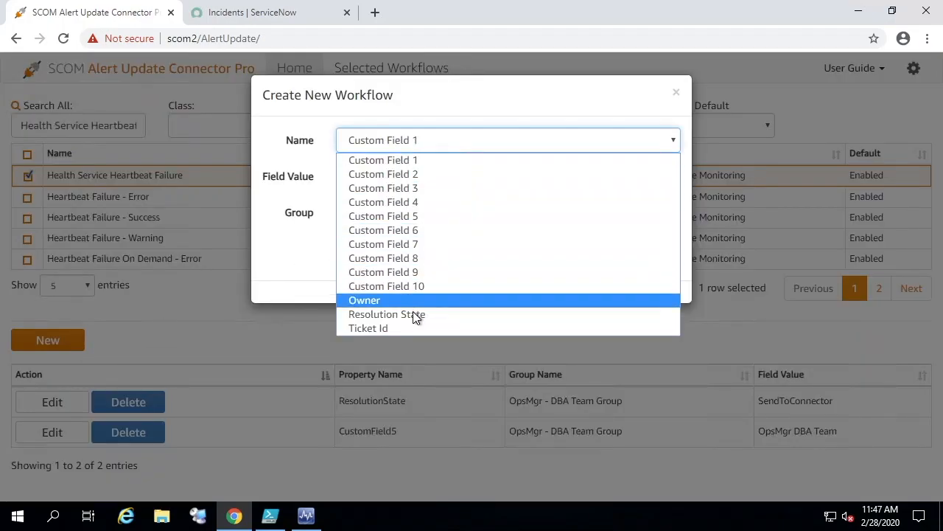
click(386, 313)
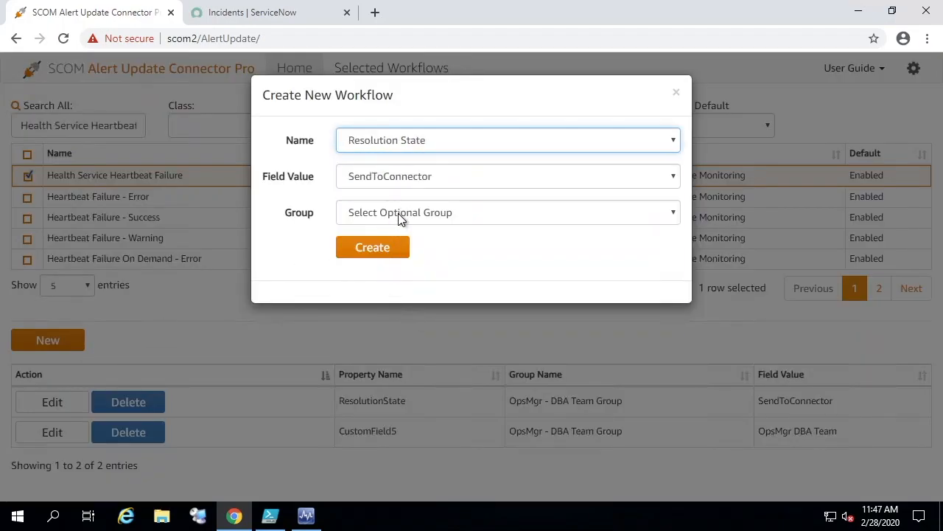
click(507, 212)
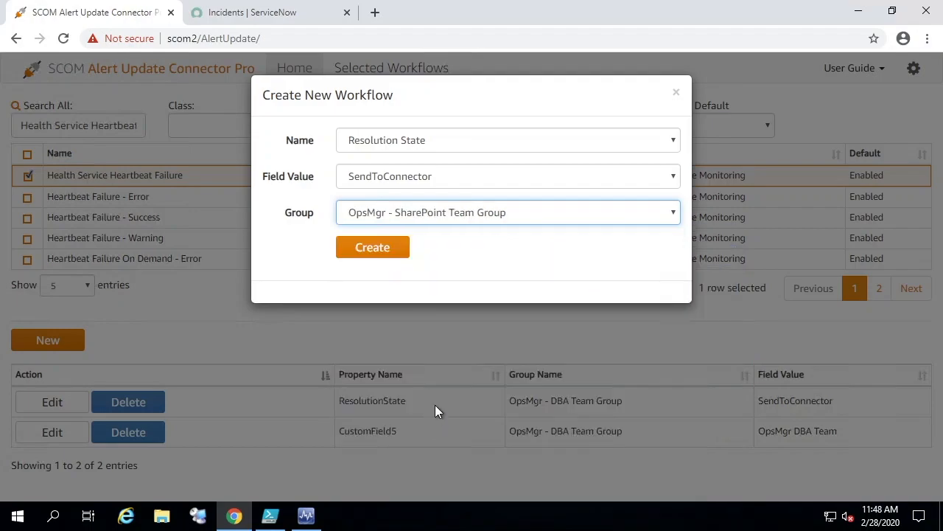
click(372, 248)
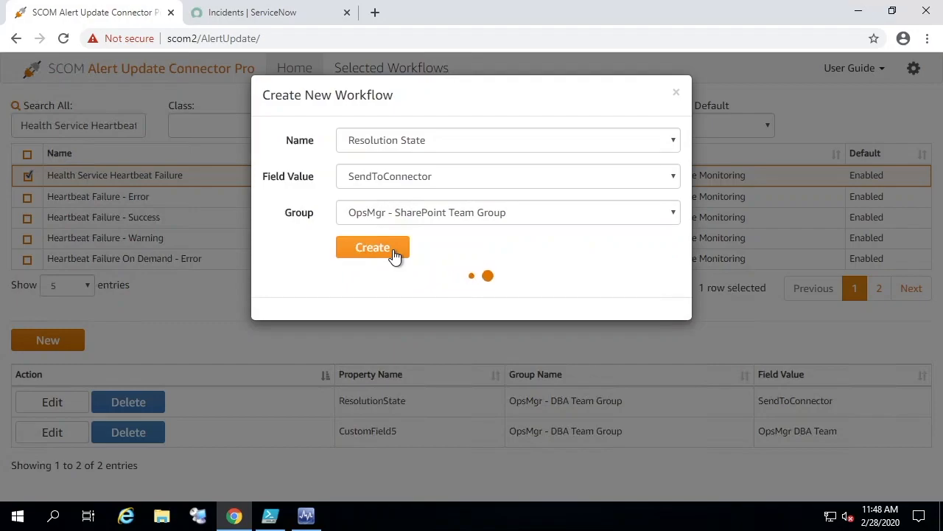
click(371, 247)
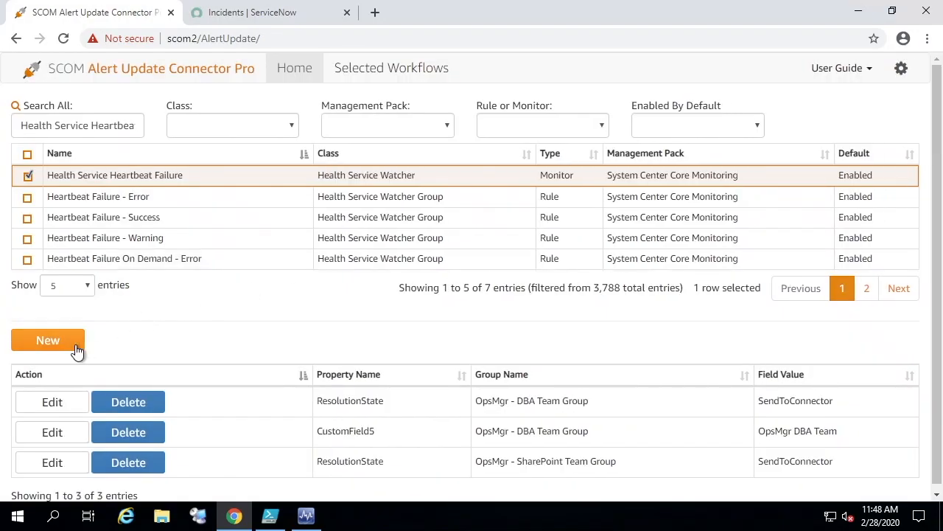
Step: Fill a fourth workflow with Custom Field 5 = 'OpsMgr SharePoint Team' for the SharePoint Team group, glancing at ServiceNow
click(47, 339)
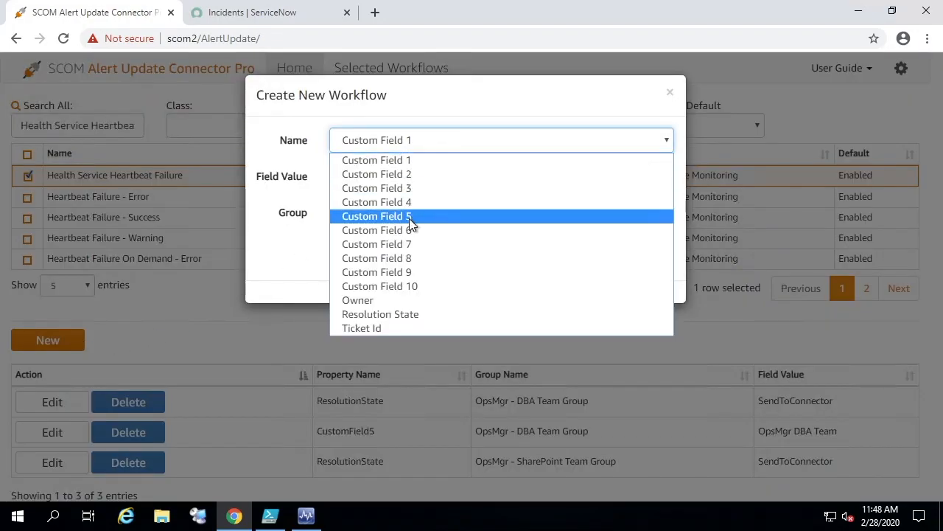
click(378, 215)
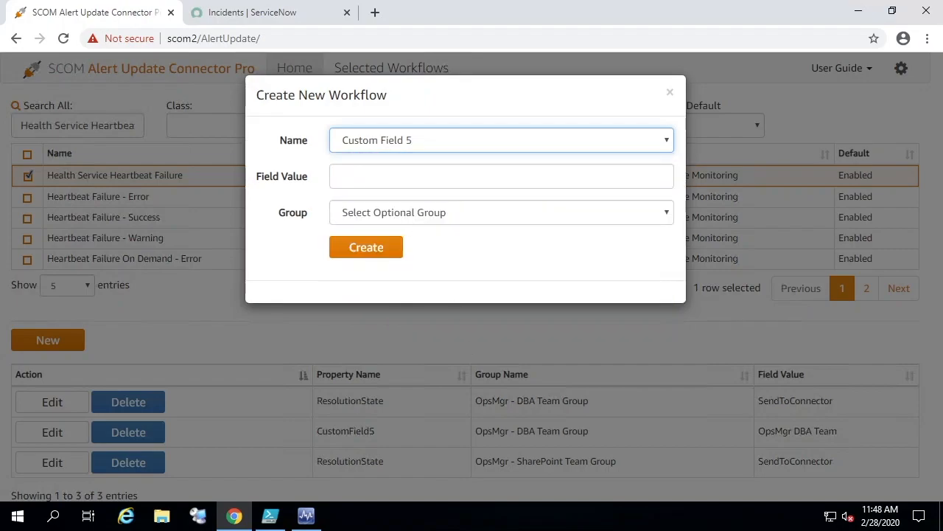
click(502, 175)
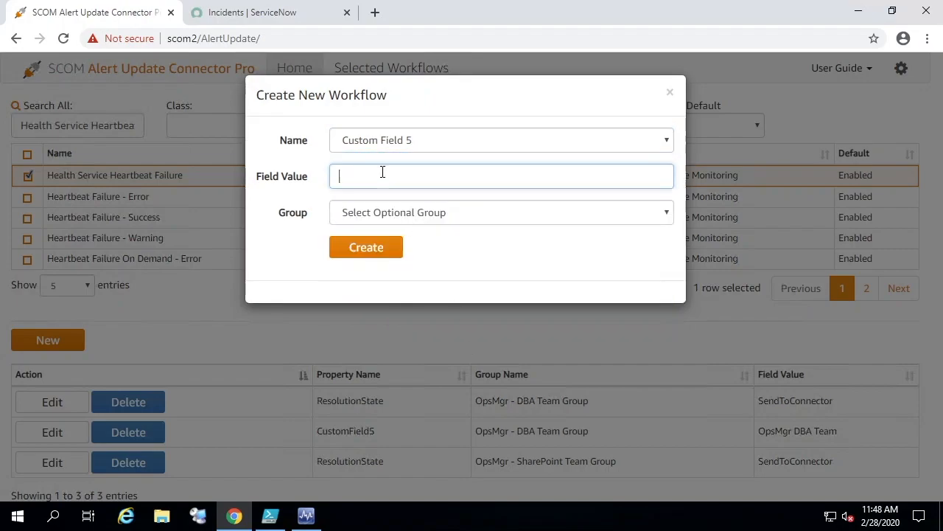
text(OpsMgr SharePoint Team)
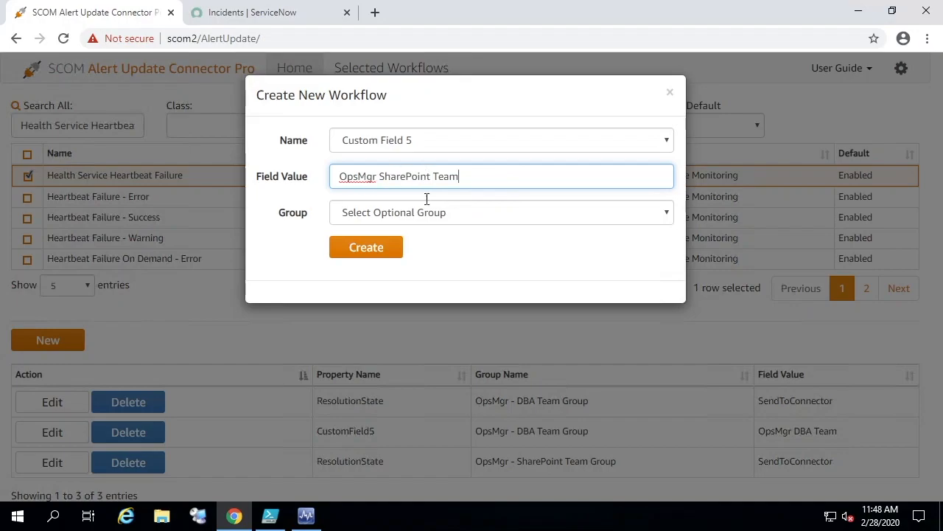
click(501, 212)
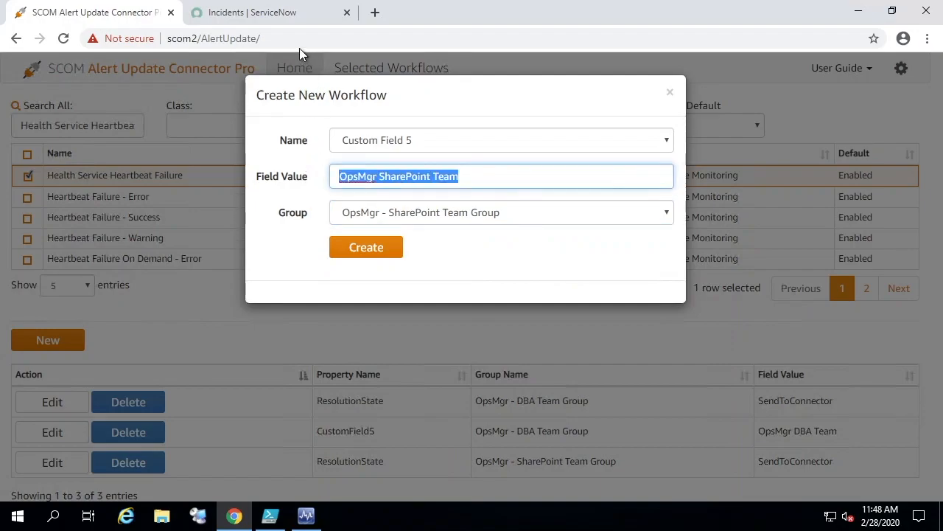
click(272, 12)
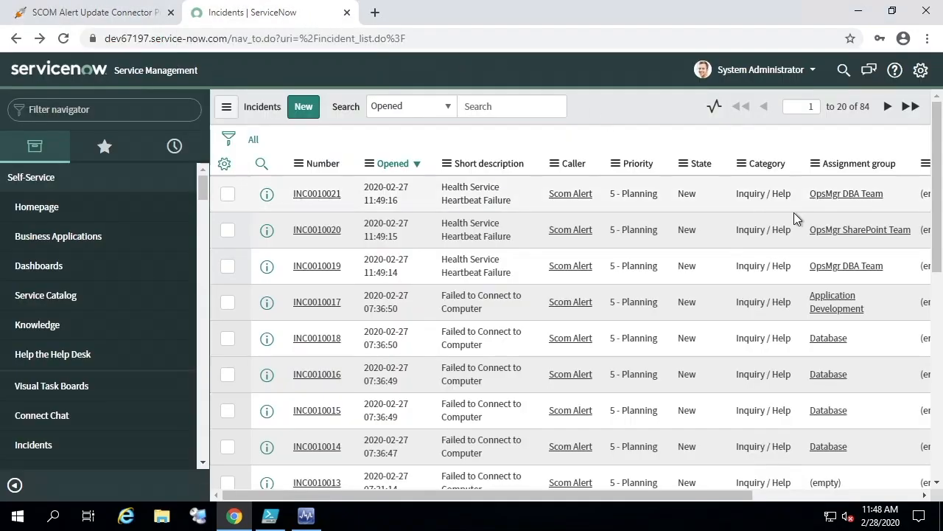
mouse_move(861, 230)
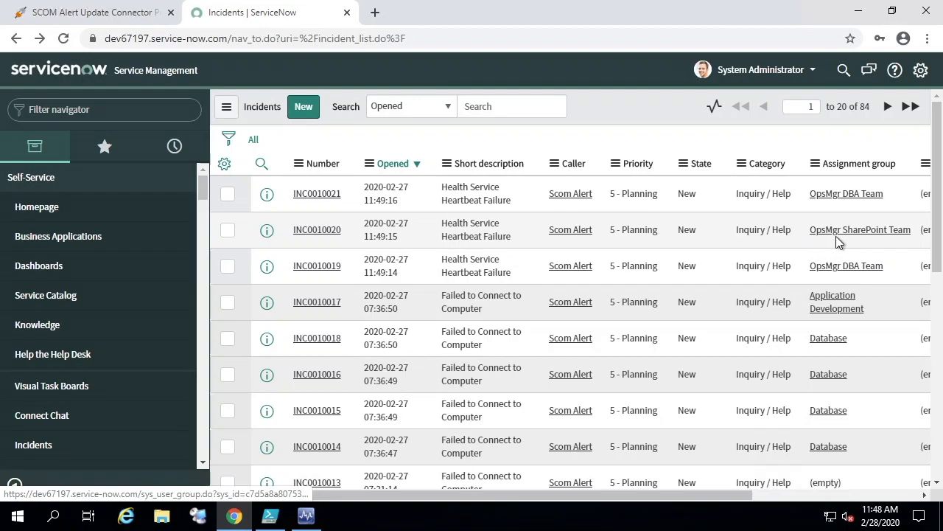
click(95, 12)
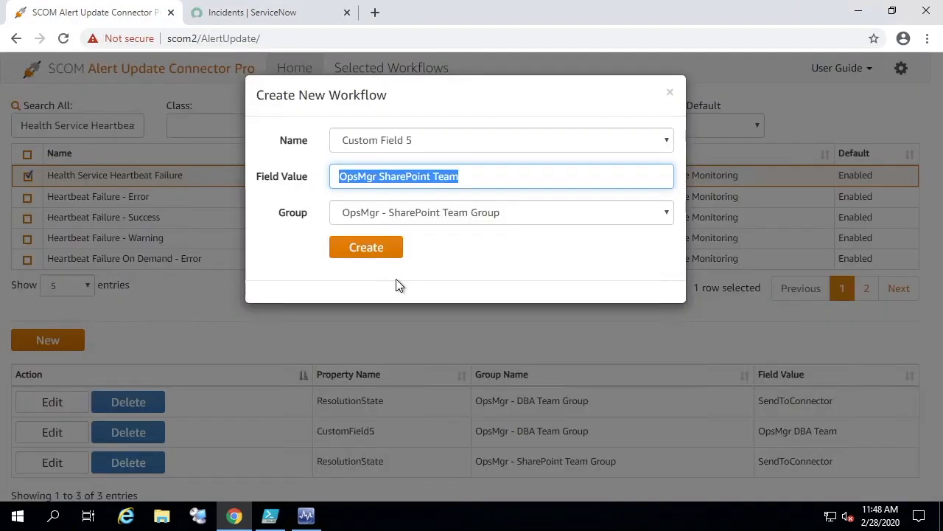
mouse_move(422, 273)
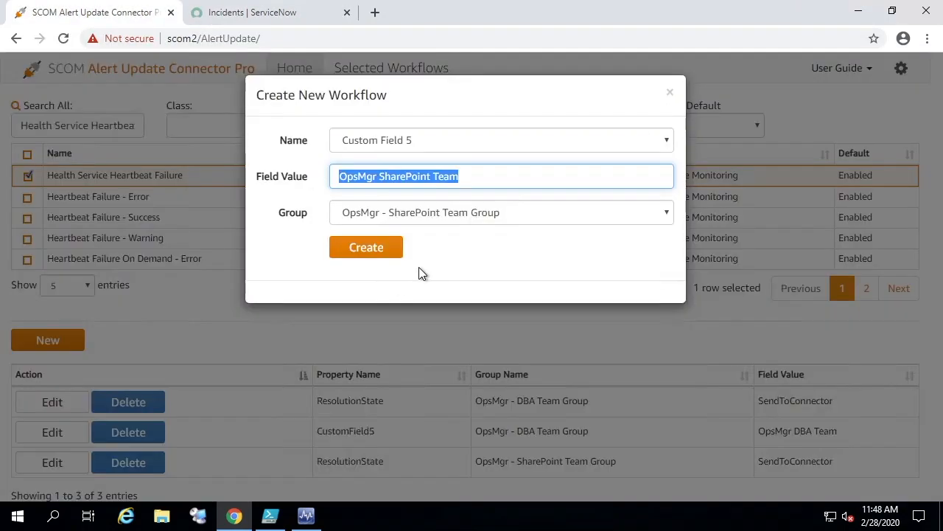
mouse_move(366, 247)
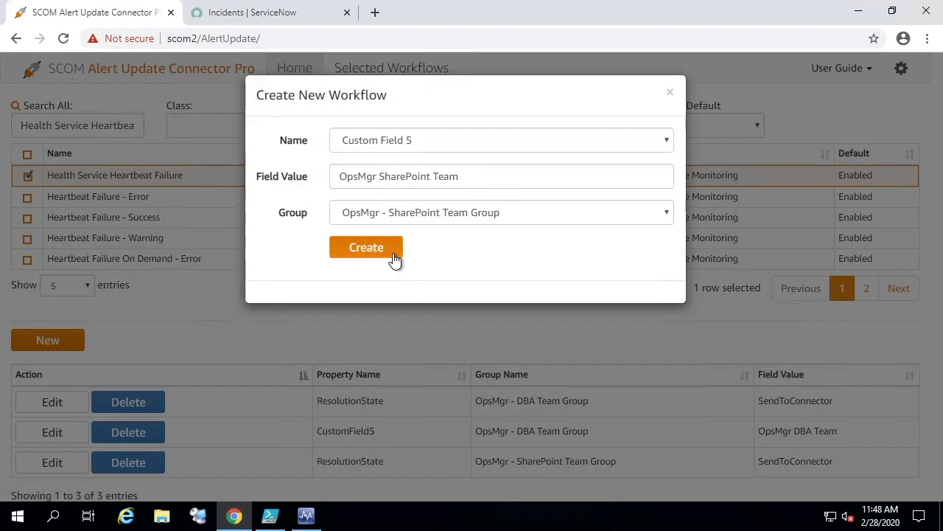
Step: Create the Custom Field 5 workflow for the OpsMgr - SharePoint Team Group
click(365, 248)
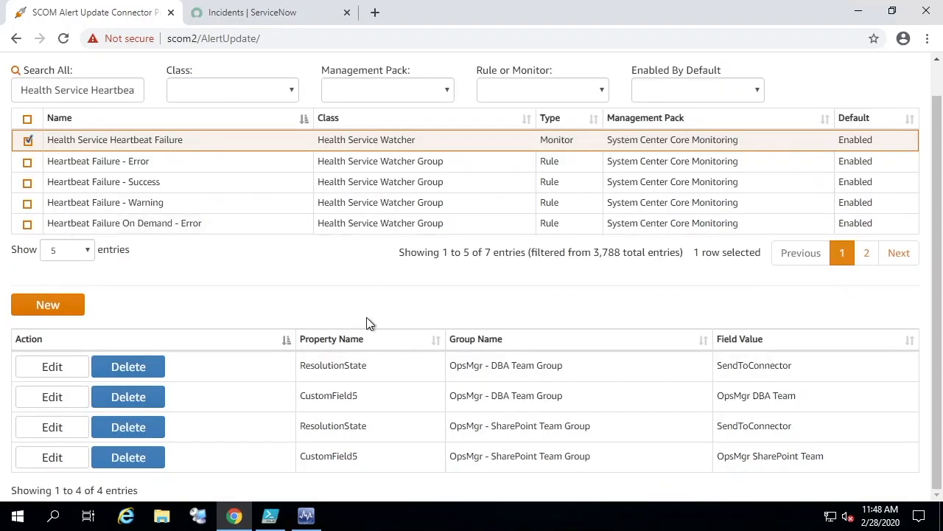
mouse_move(354, 424)
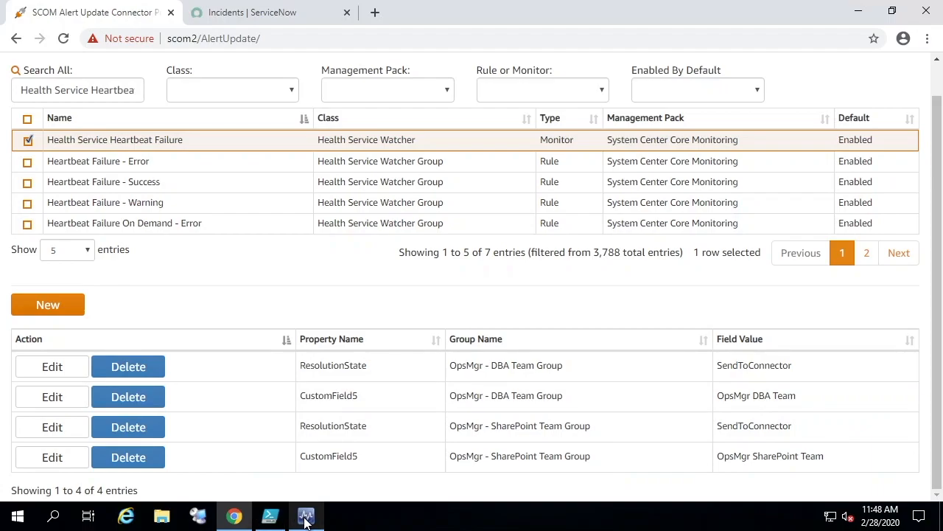
Step: In the Operations Console, reset the selected active alerts' resolution state to New
click(305, 515)
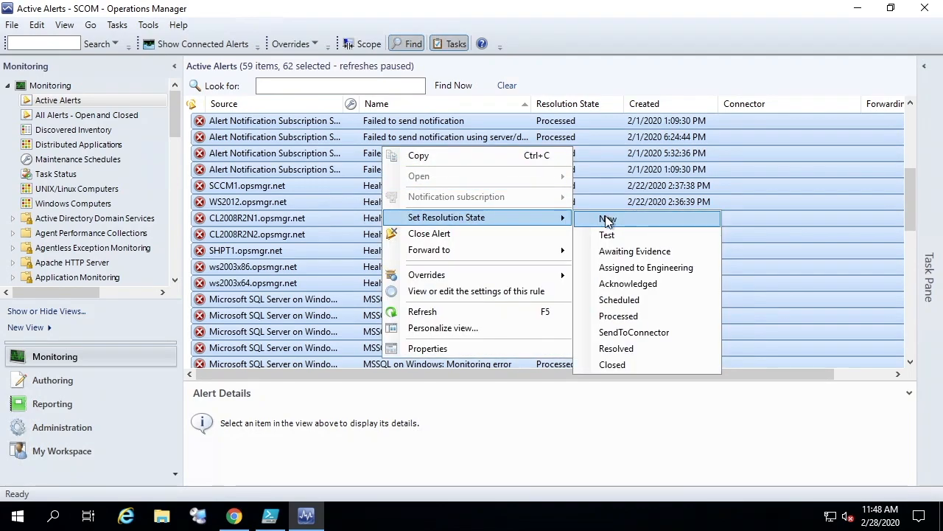
click(607, 218)
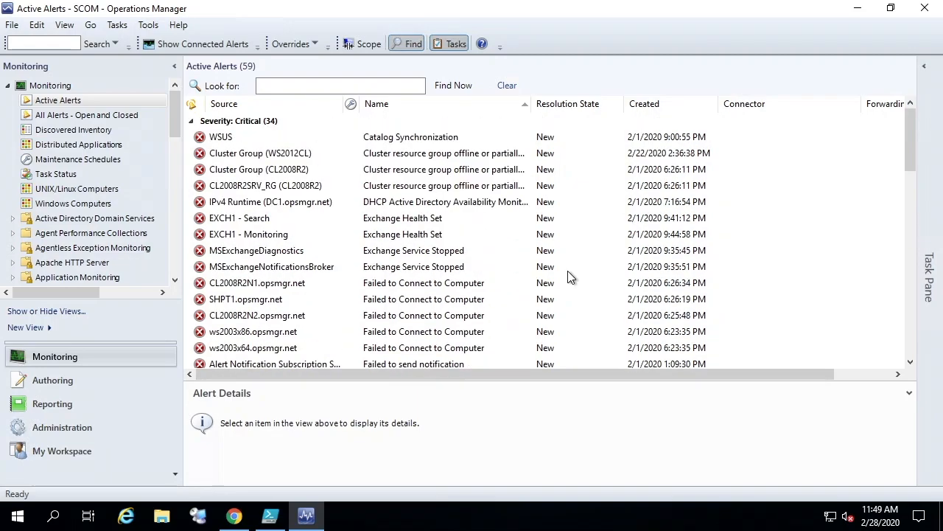
mouse_move(471, 293)
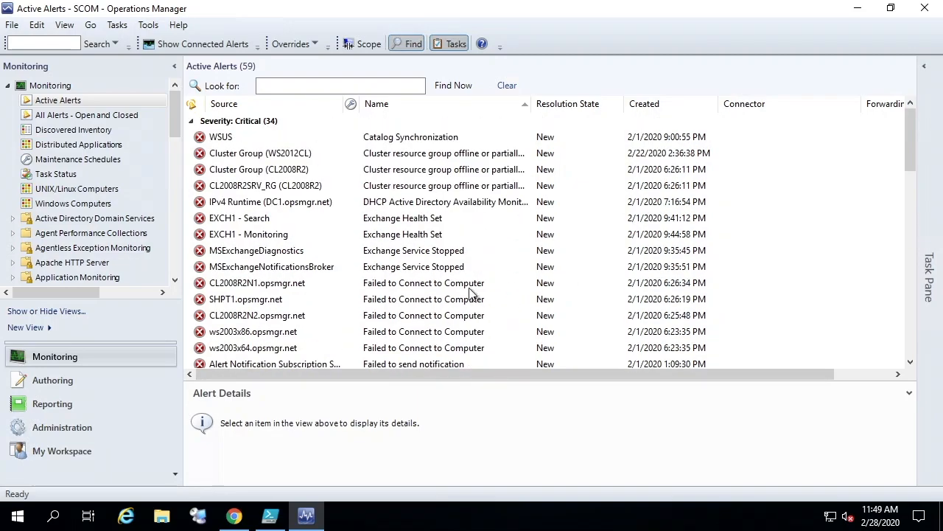
Step: Scroll the Active Alerts list down and right to reveal the Connector and Forwarding Status columns
scroll(down, 3)
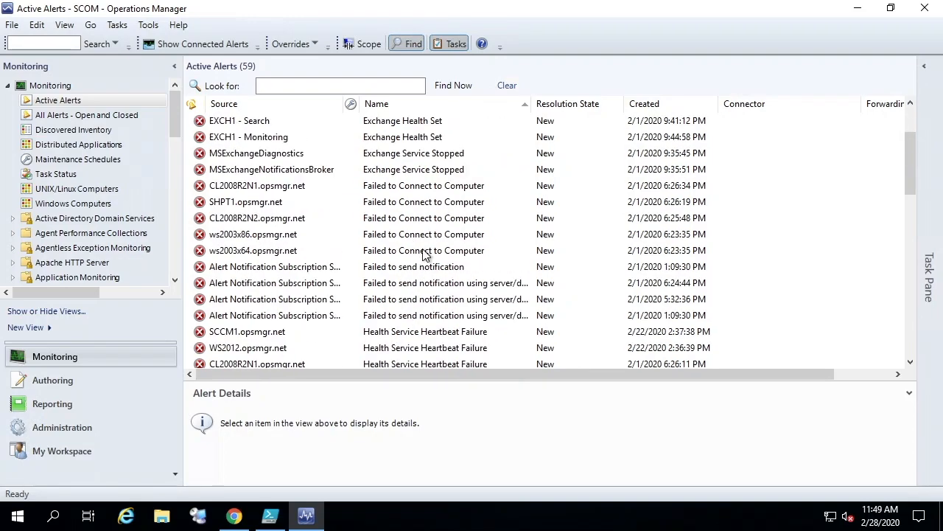
scroll(down, 3)
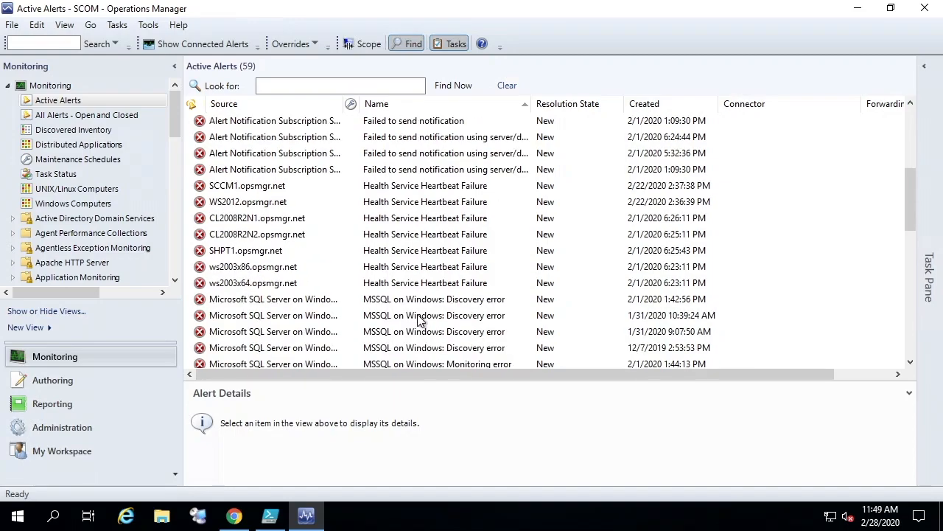
mouse_move(469, 221)
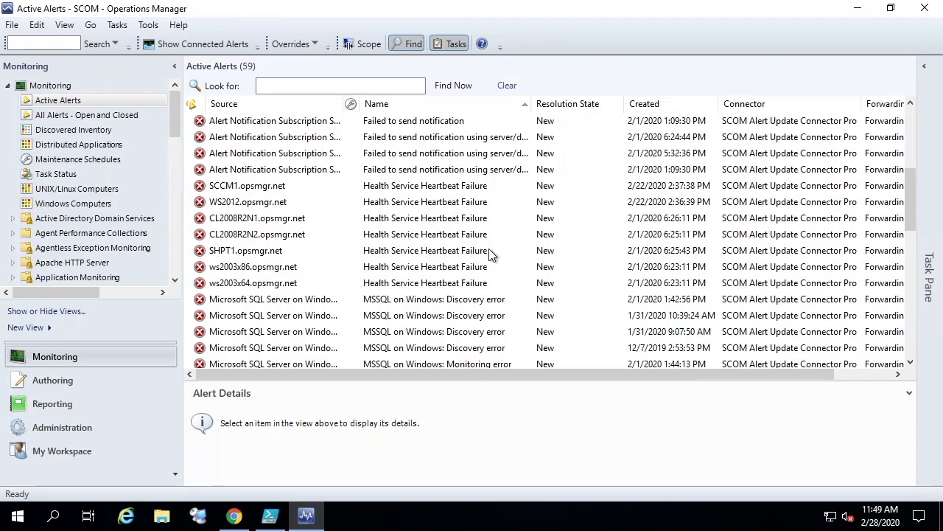
scroll(right, 3)
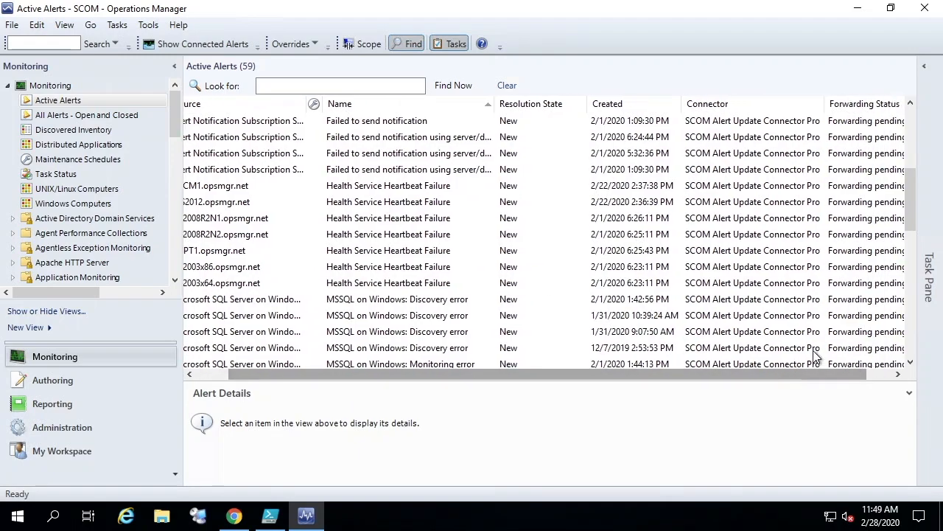
mouse_move(769, 287)
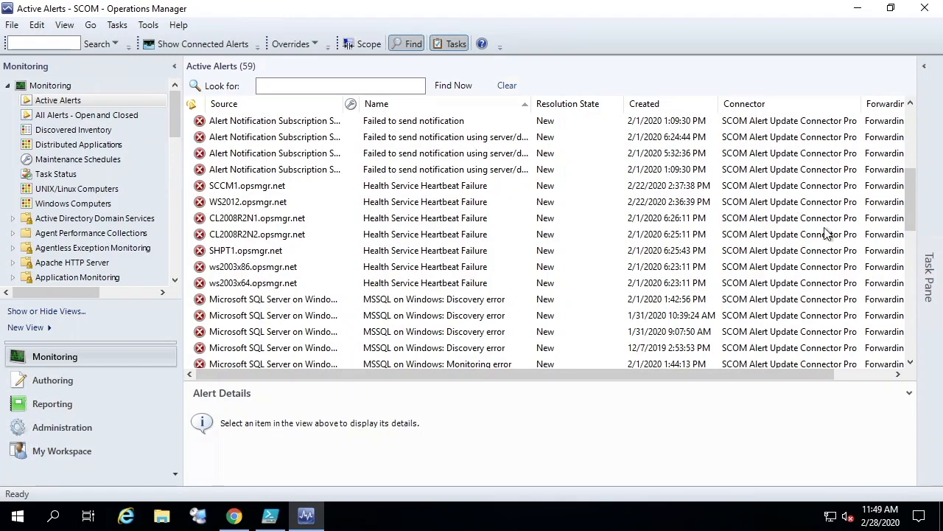
mouse_move(596, 313)
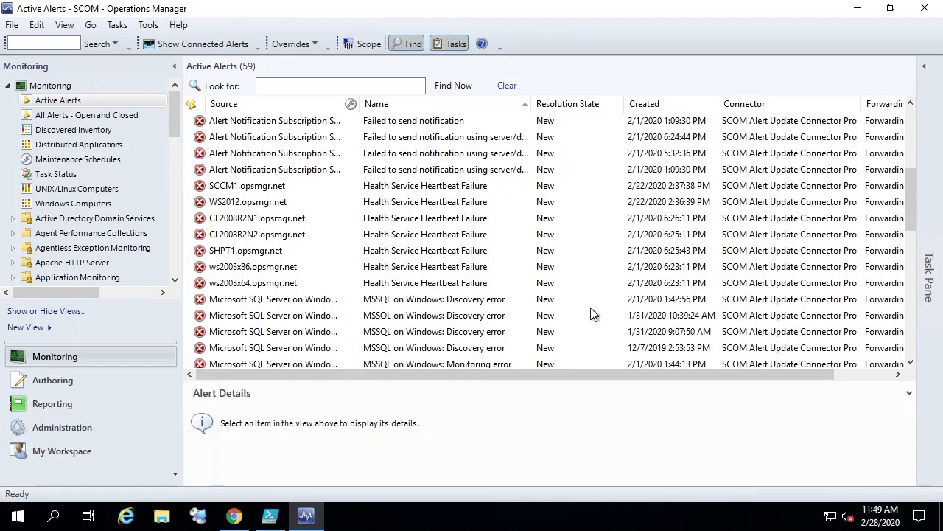
mouse_move(557, 325)
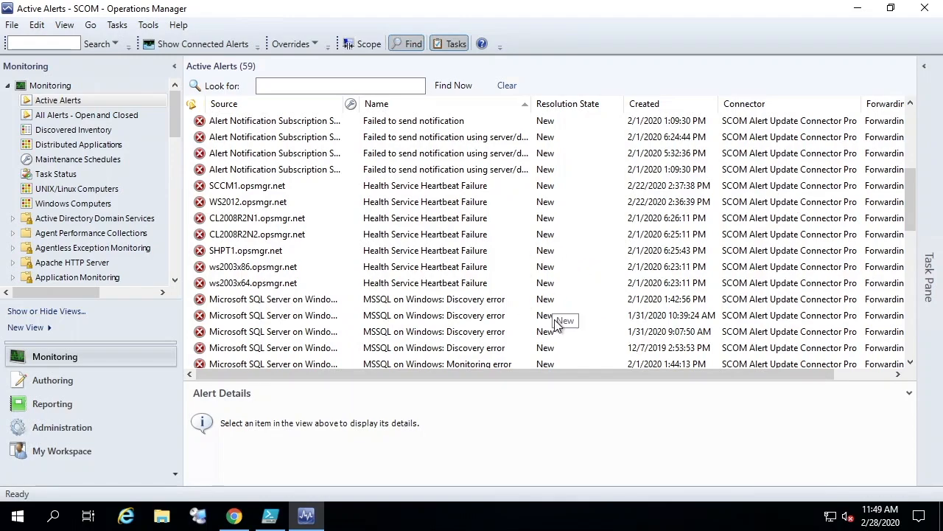
Step: Review the MSSQL discovery alert, the CL2008R2 heartbeat alerts, then the SHPT1 alert's SendToConnector details
click(433, 316)
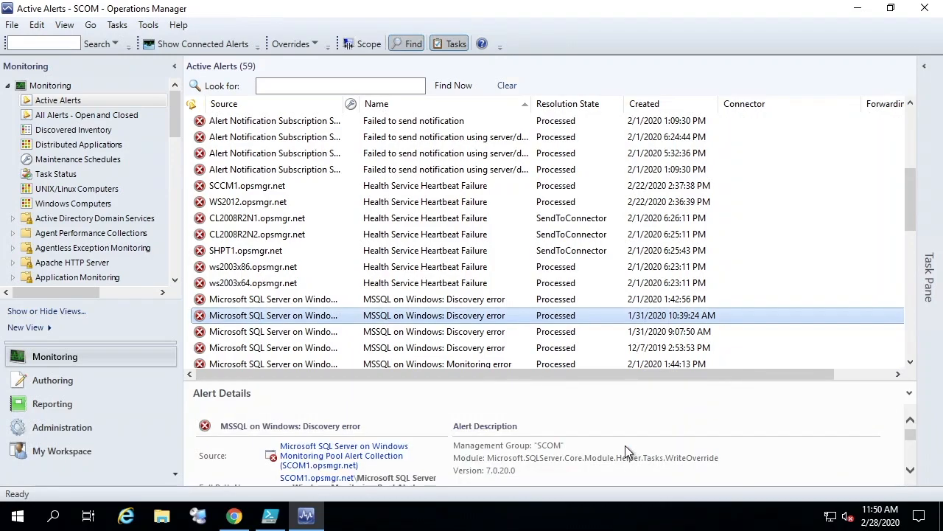
mouse_move(622, 395)
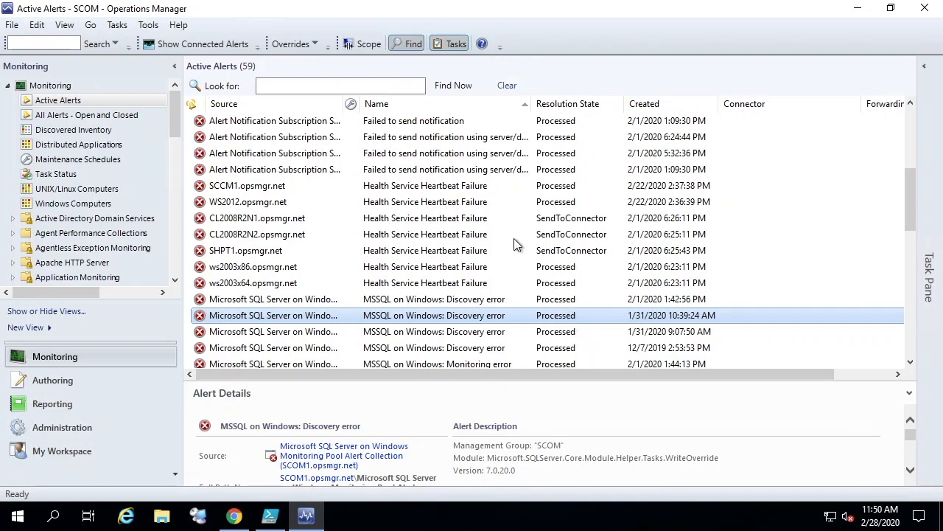
mouse_move(510, 227)
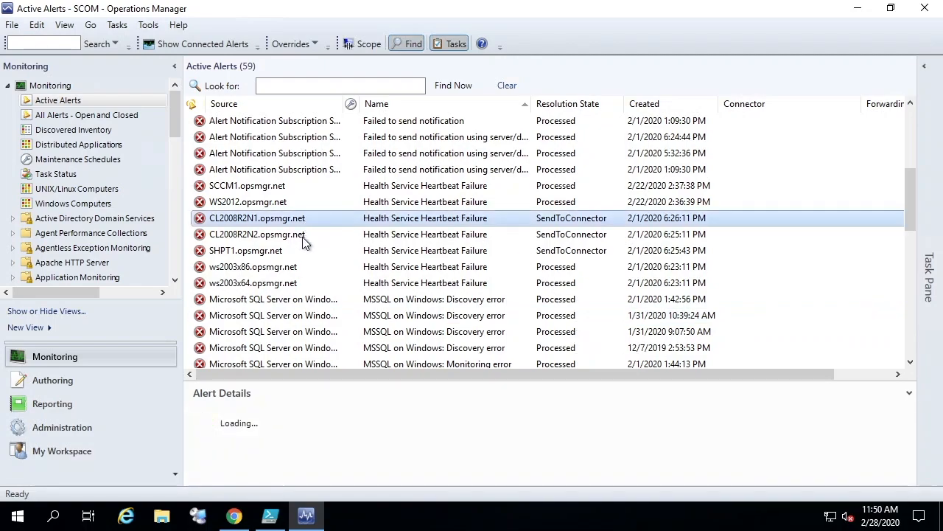
click(256, 233)
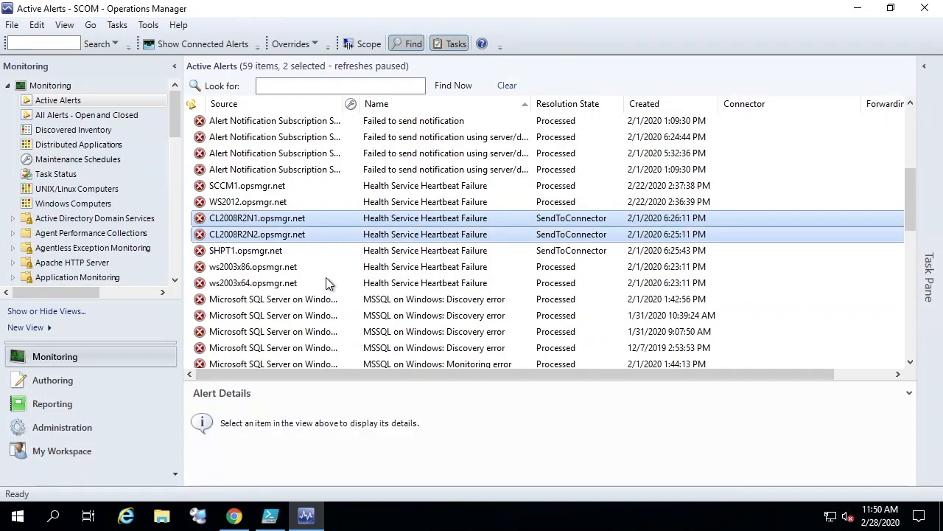
click(245, 251)
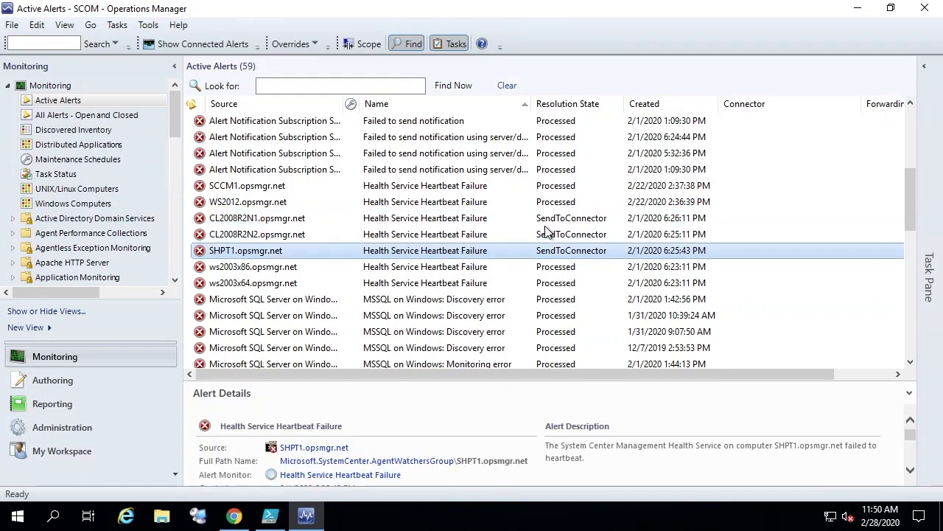
mouse_move(316, 194)
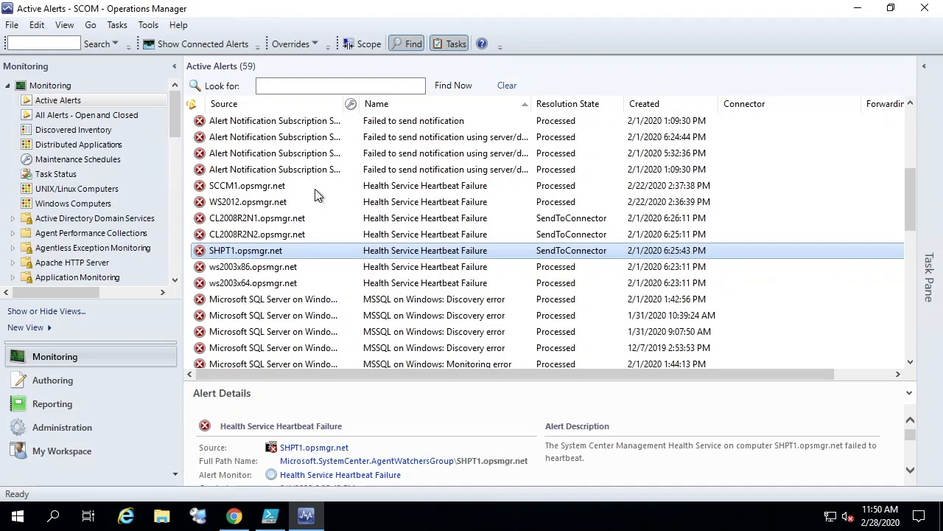
mouse_move(459, 214)
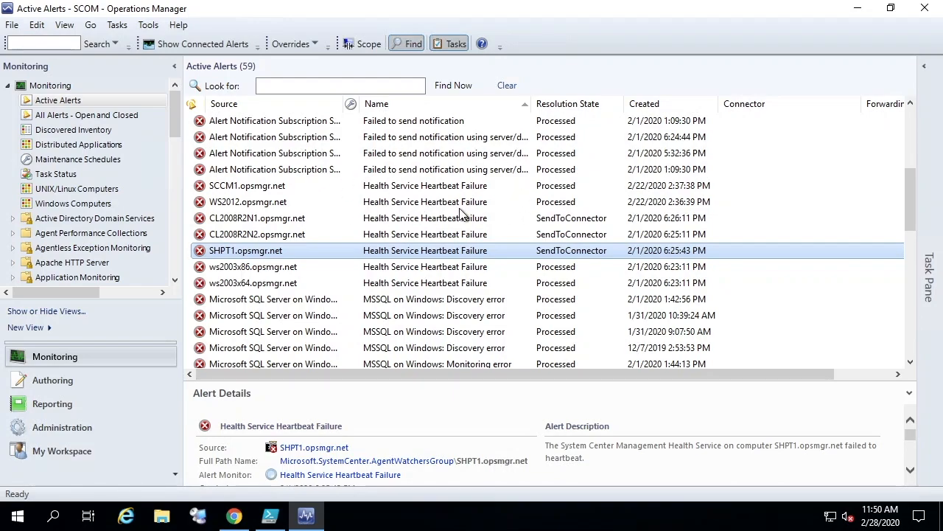
mouse_move(410, 224)
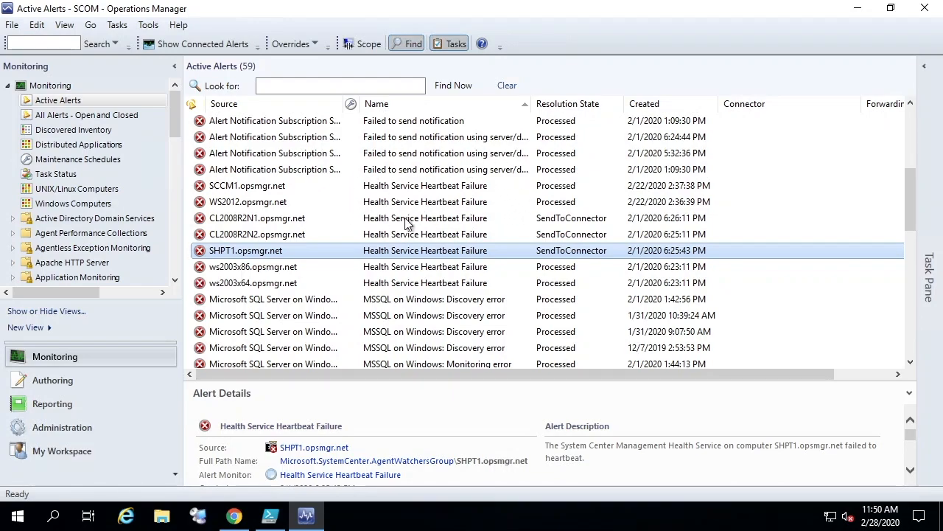
mouse_move(431, 350)
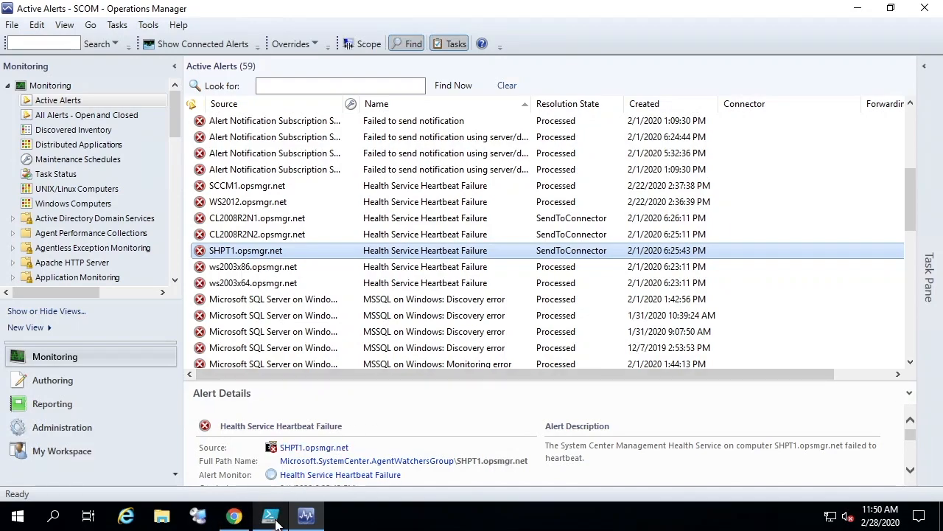
Step: Review SendToServiceNow.ps1's Get-SCOMAlert resolution state 252, then return to the Operations console
click(270, 516)
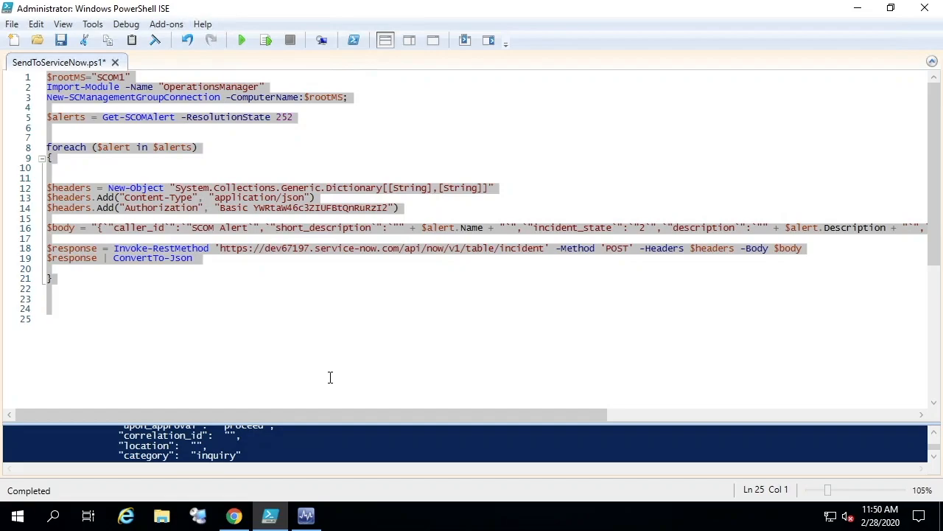
mouse_move(312, 127)
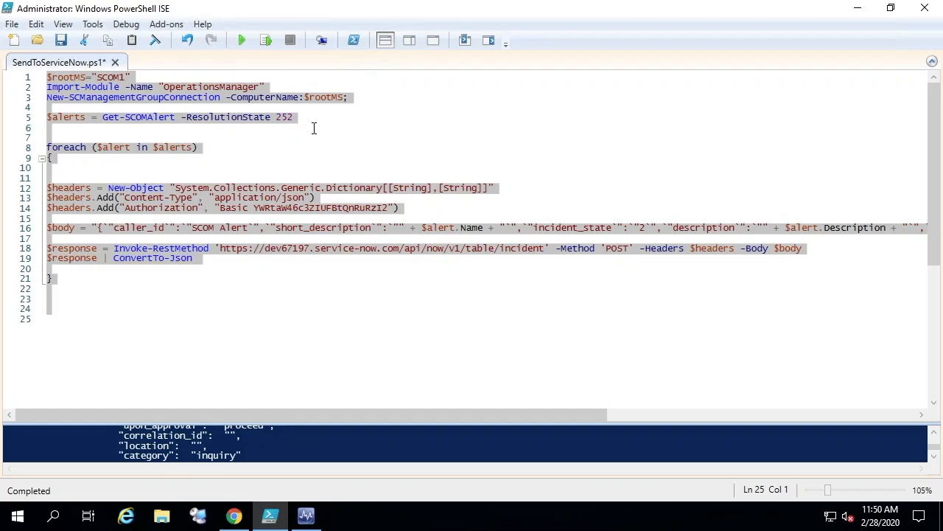
double_click(283, 116)
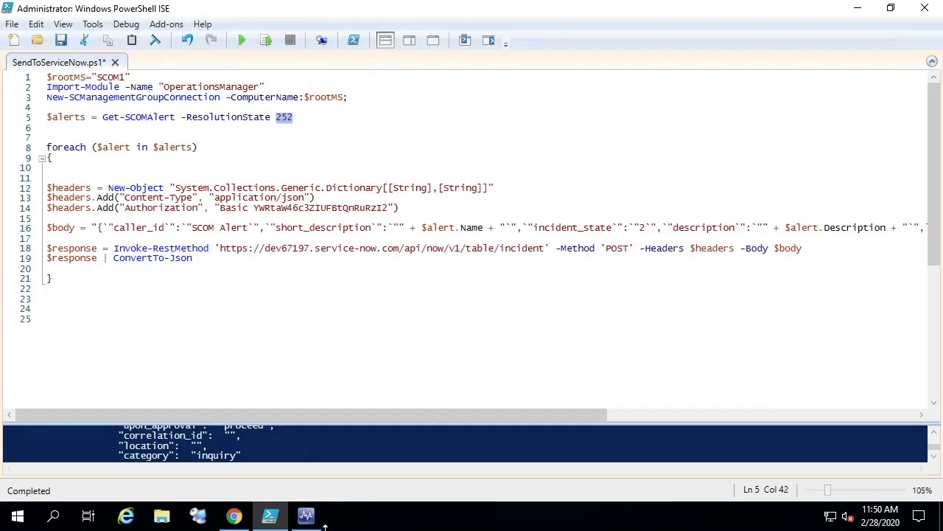
click(307, 516)
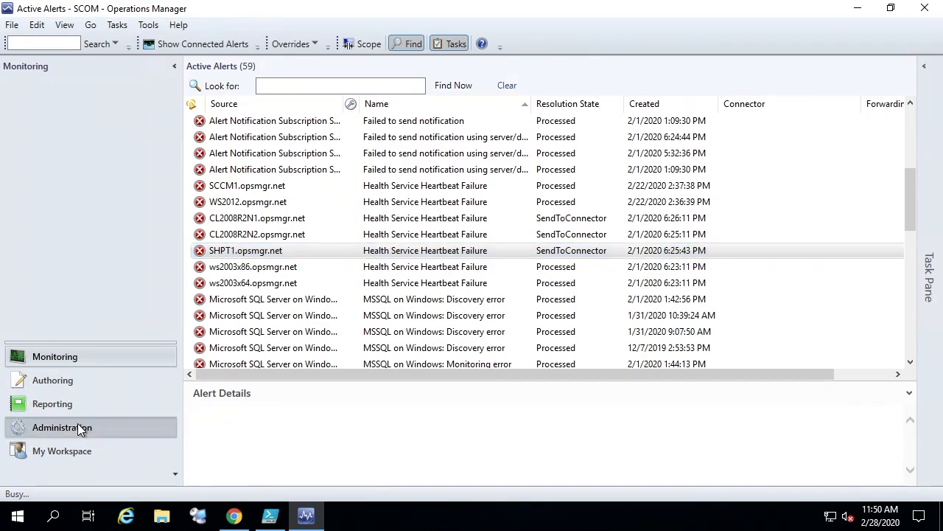
Step: In Administration settings, confirm the SendToConnector alert resolution state has ID 252
click(62, 427)
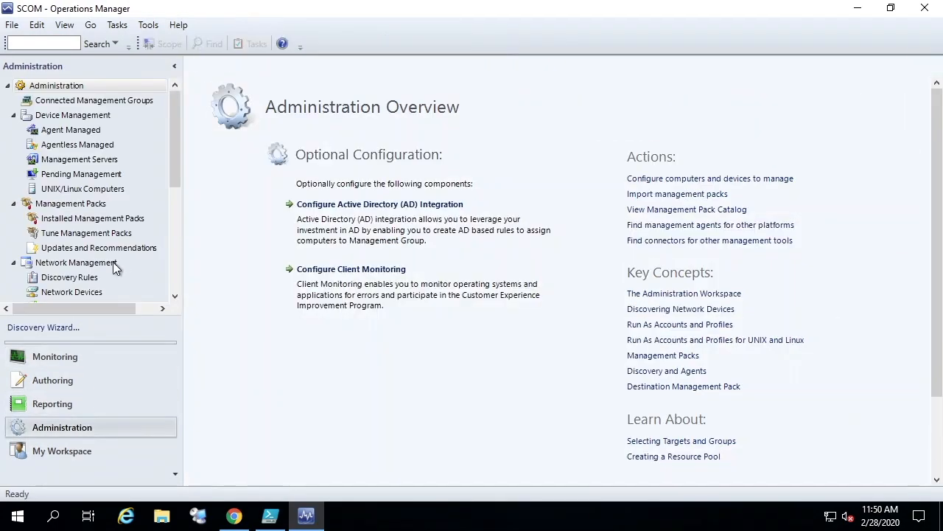
scroll(down, 3)
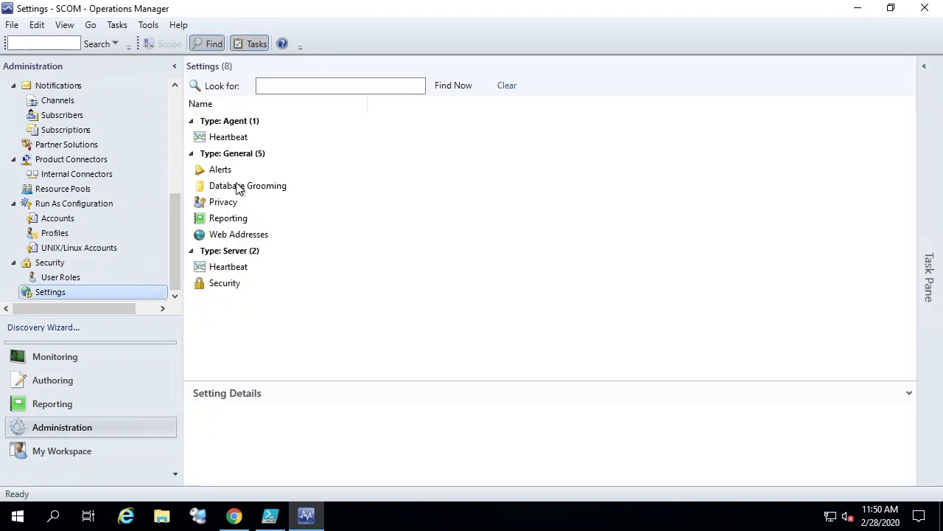
double_click(221, 168)
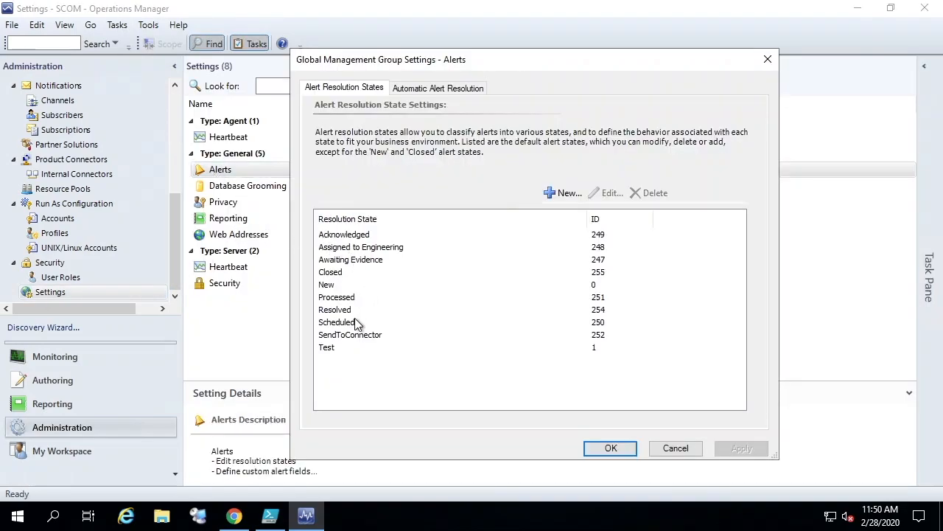
click(351, 333)
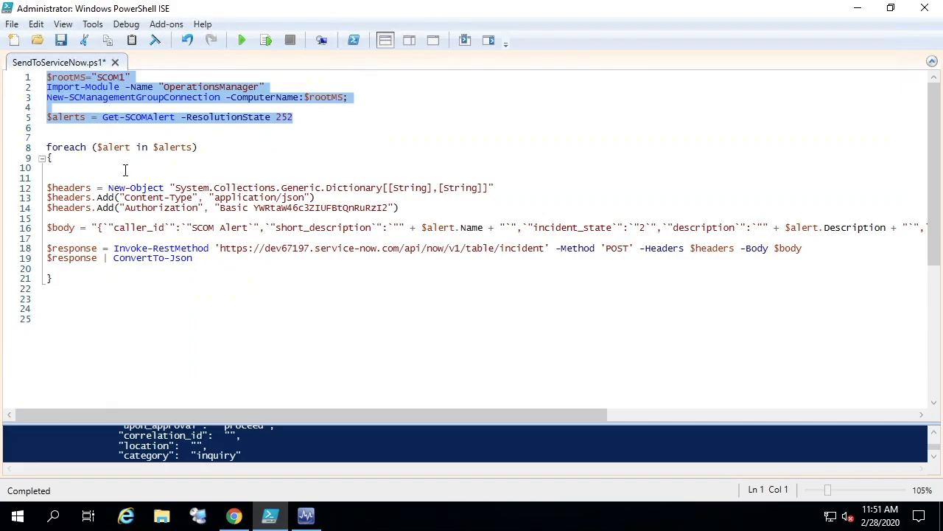
mouse_move(153, 415)
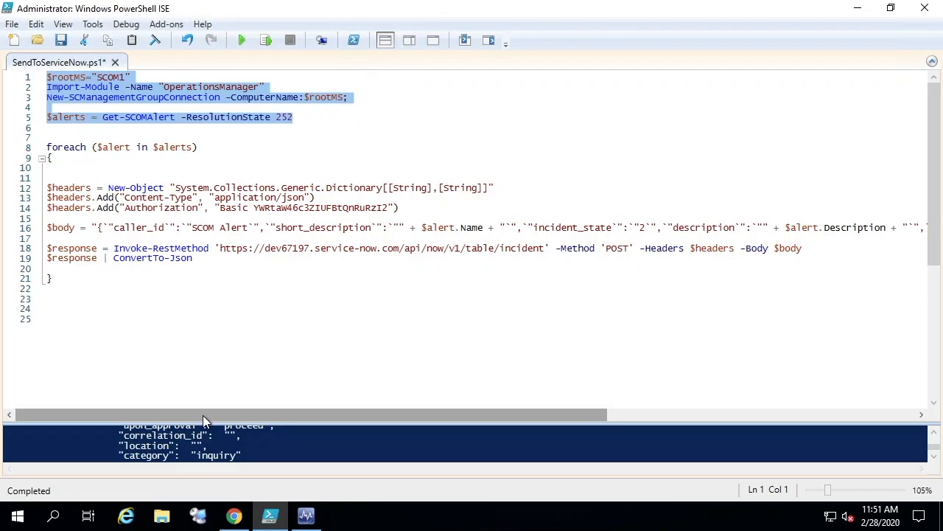
Step: Check the script's CustomField5-to-assignment_group mapping against the ServiceNow incident list
scroll(right, 3)
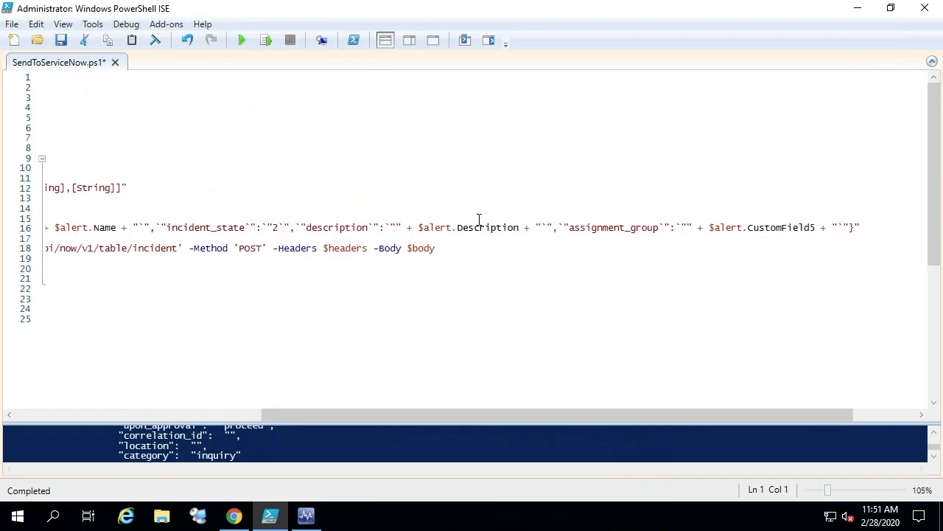
mouse_move(775, 216)
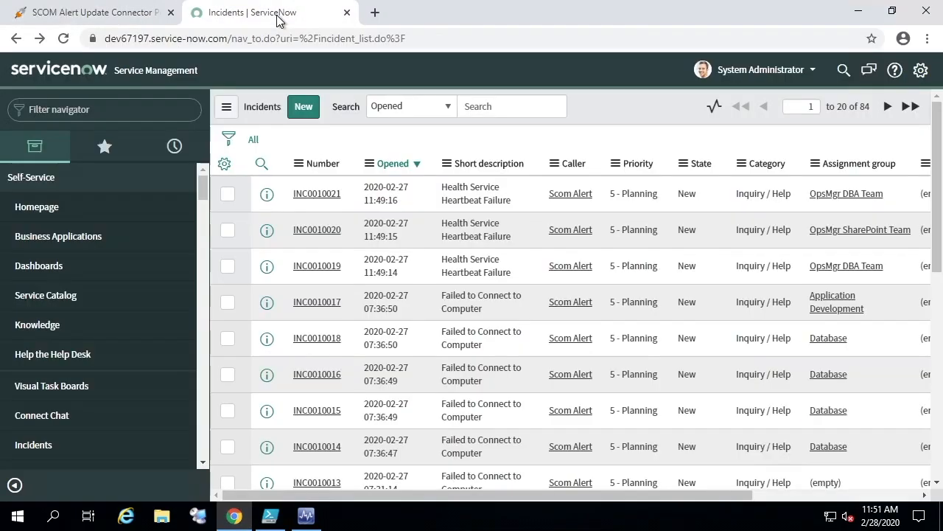
click(89, 11)
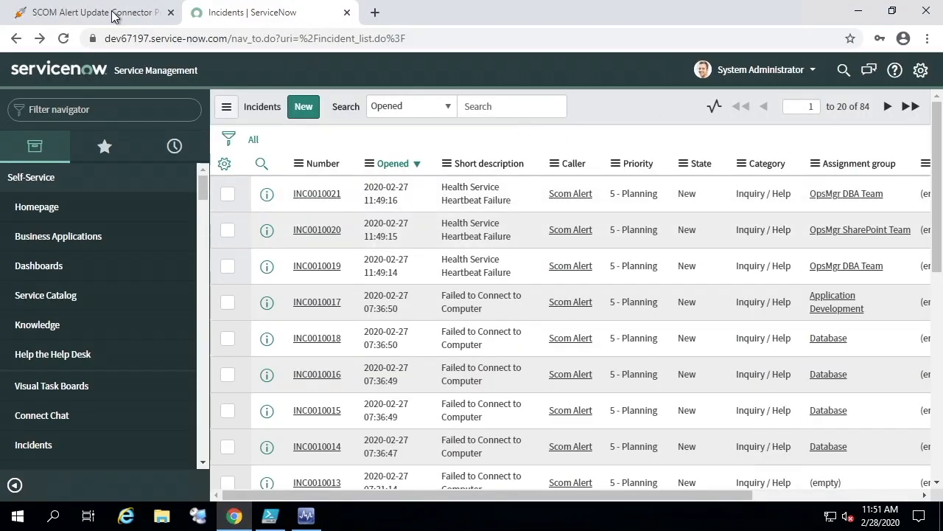
click(269, 516)
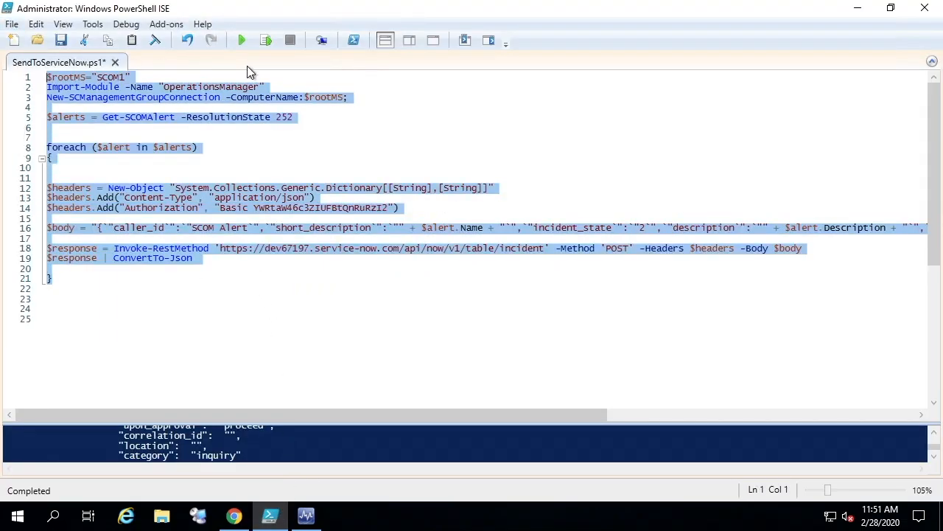
Step: Run SendToServiceNow.ps1 and return to the Alert Update Connector heartbeat workflows
click(242, 40)
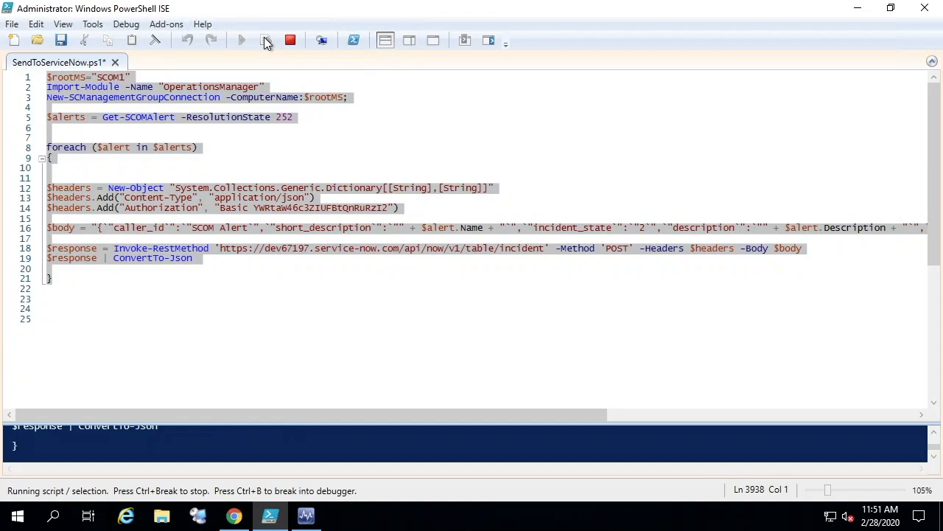
click(289, 39)
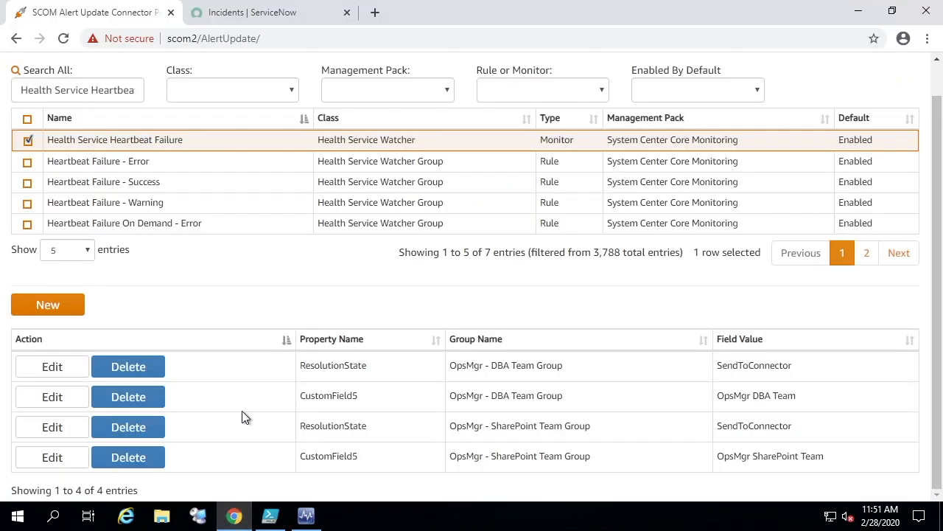
Step: Refresh ServiceNow incidents to show new heartbeat failures INC0010022–INC0010024 for DBA and SharePoint teams
click(268, 12)
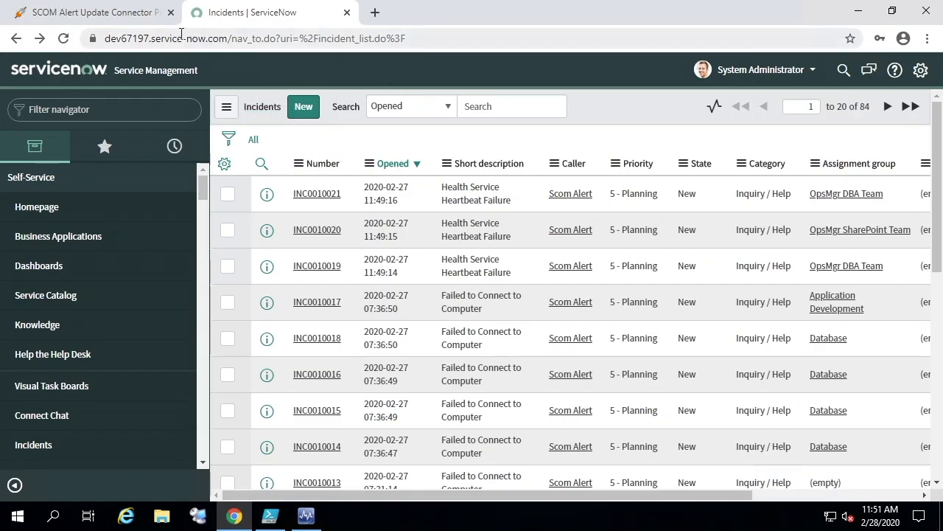
click(64, 38)
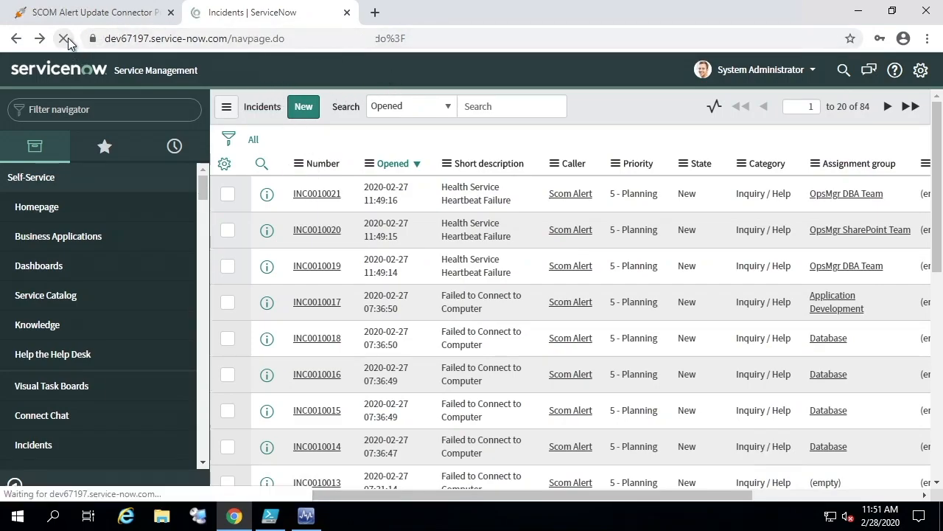
click(65, 38)
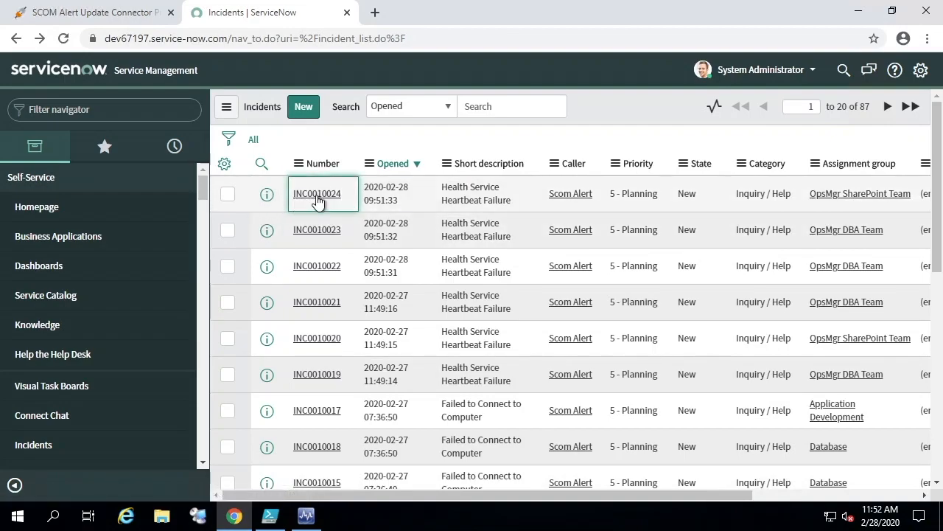
click(317, 193)
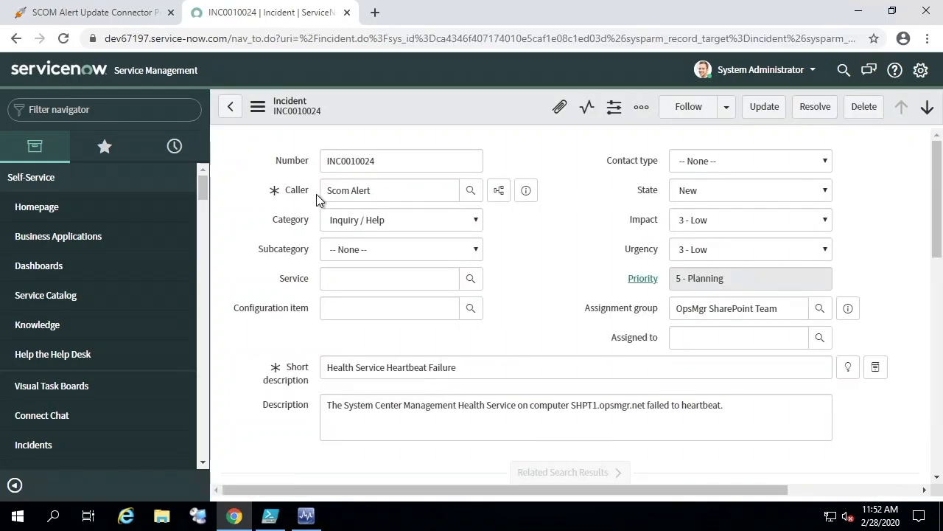
triple_click(390, 368)
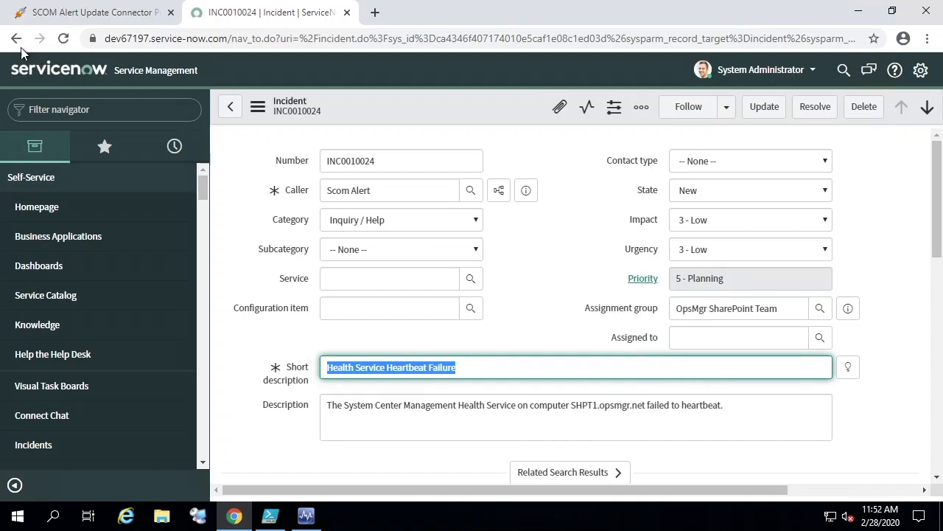
click(16, 38)
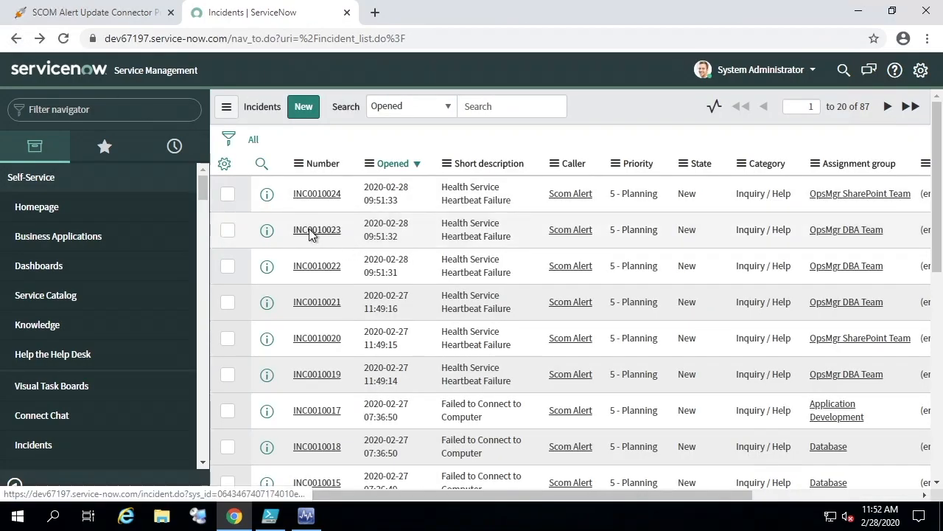
click(317, 230)
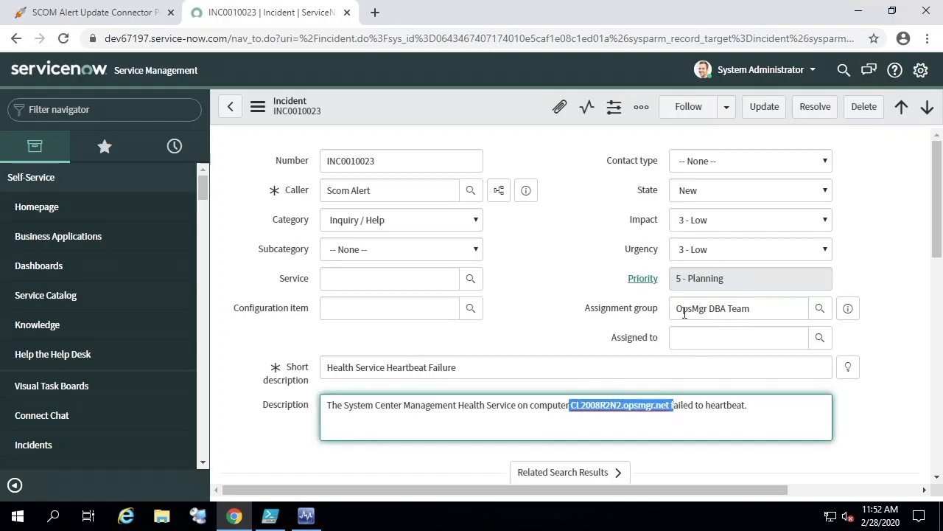
click(16, 38)
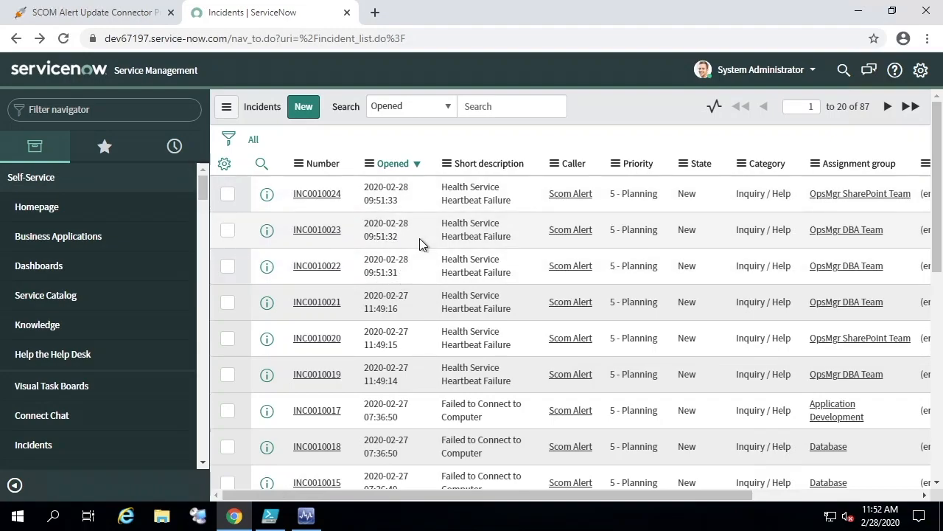
mouse_move(386, 193)
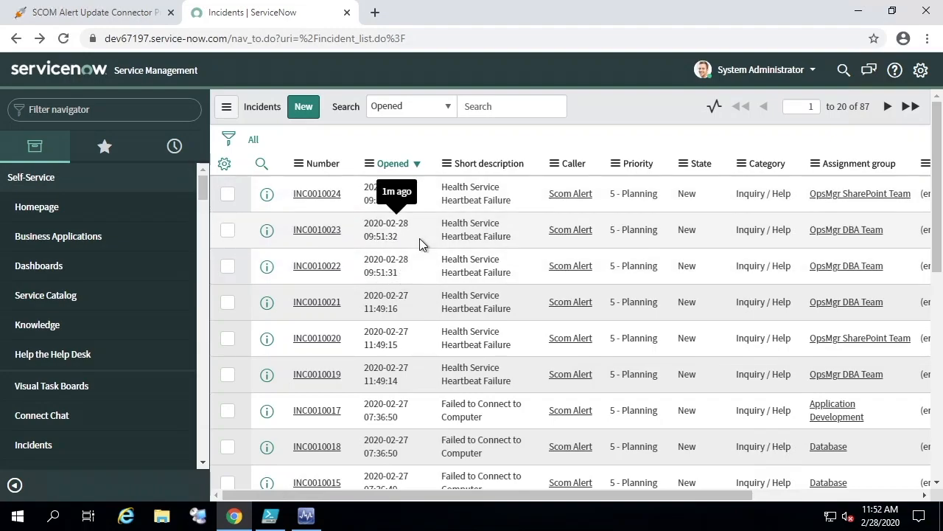